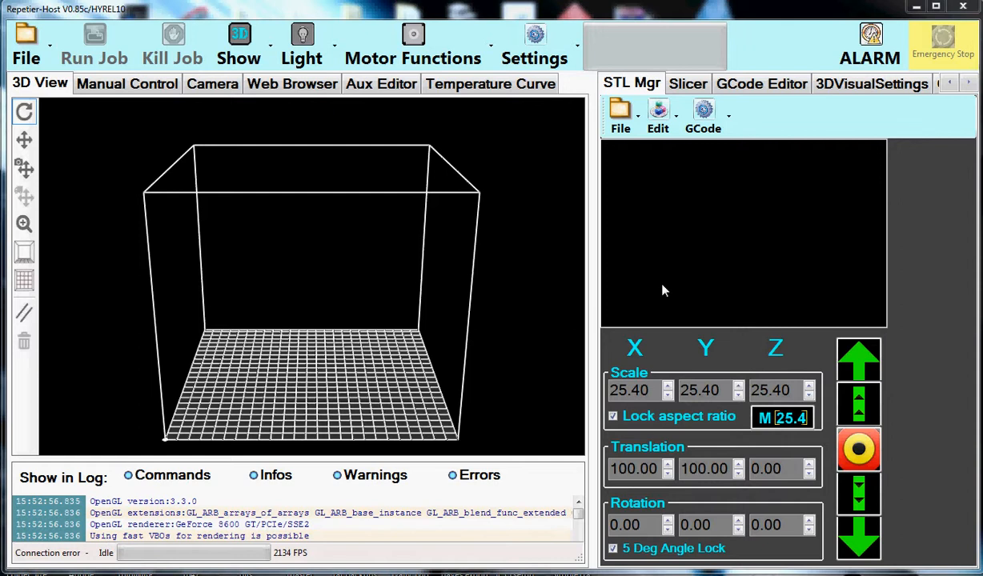
{"action": "mouse_move", "coordinate": [670, 286]}
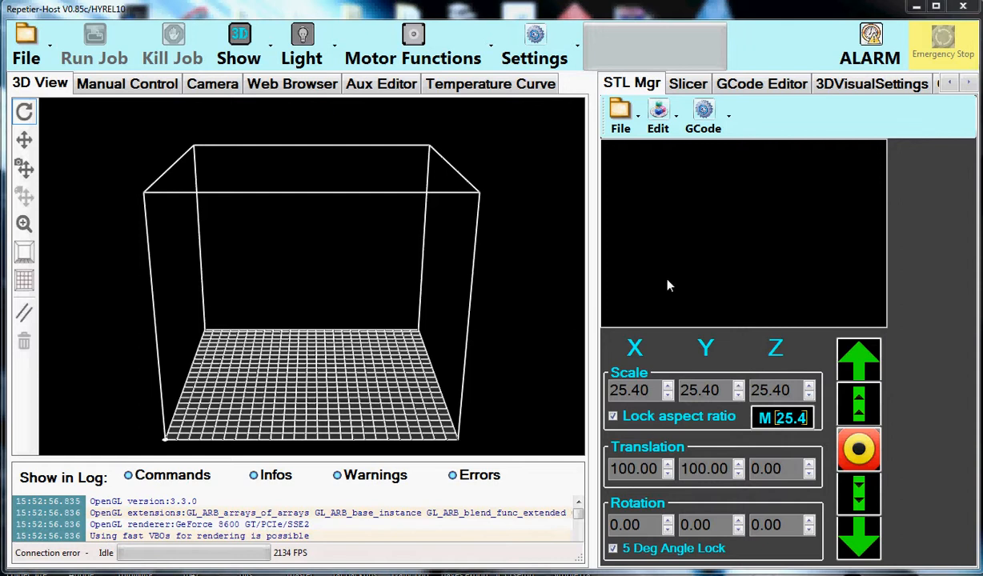
{"action": "mouse_move", "coordinate": [529, 274]}
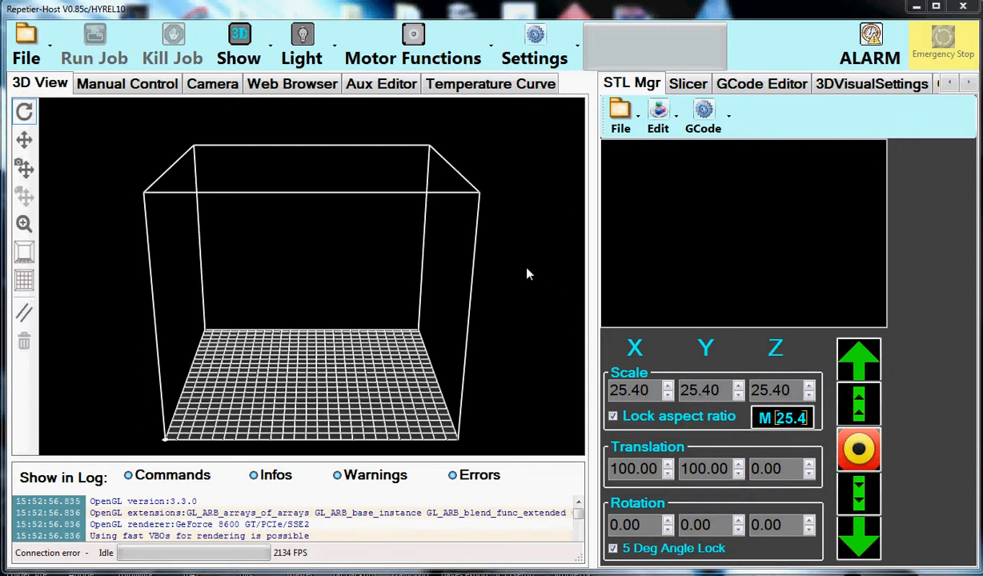
{"action": "mouse_move", "coordinate": [508, 337]}
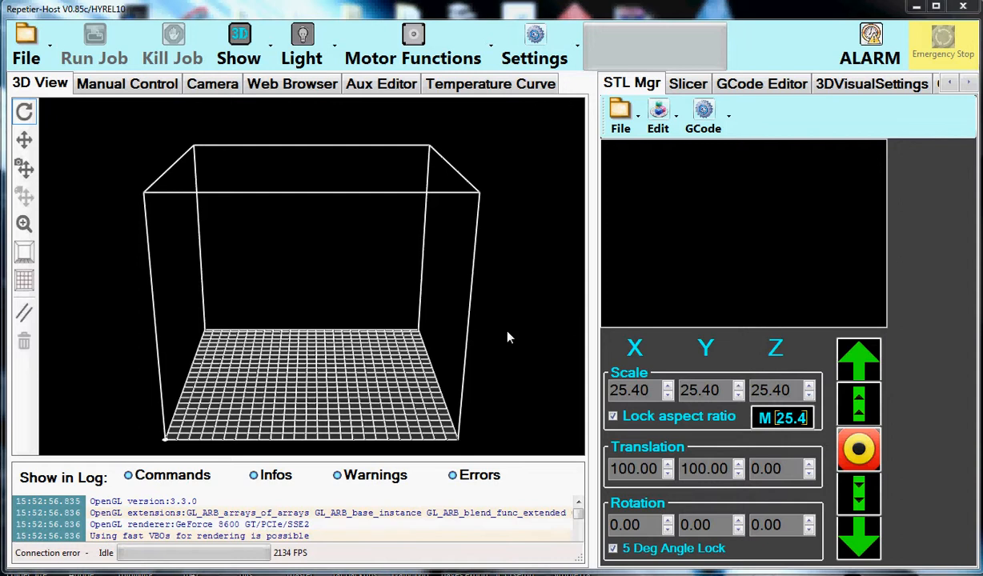
{"action": "mouse_move", "coordinate": [571, 190]}
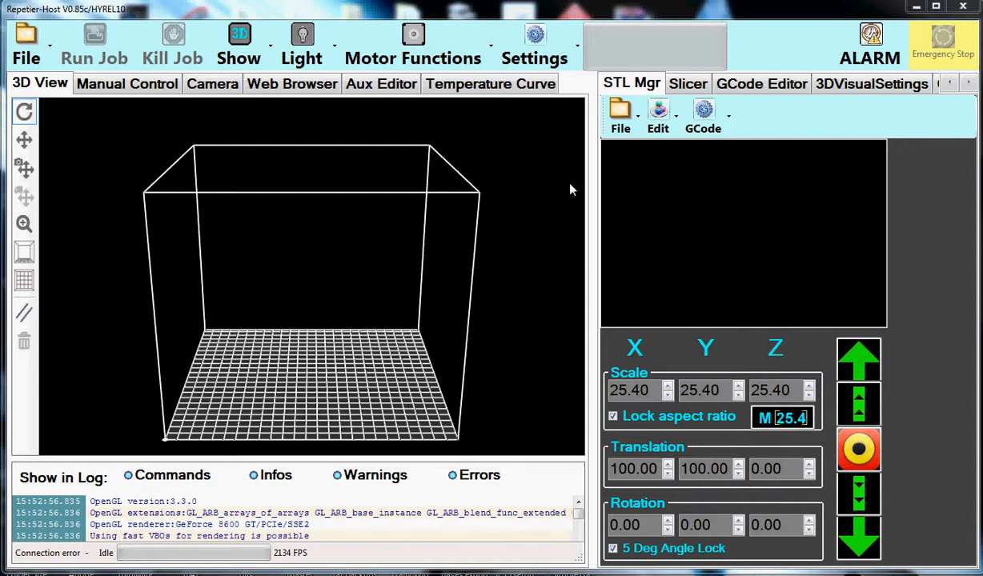
{"action": "mouse_move", "coordinate": [722, 218]}
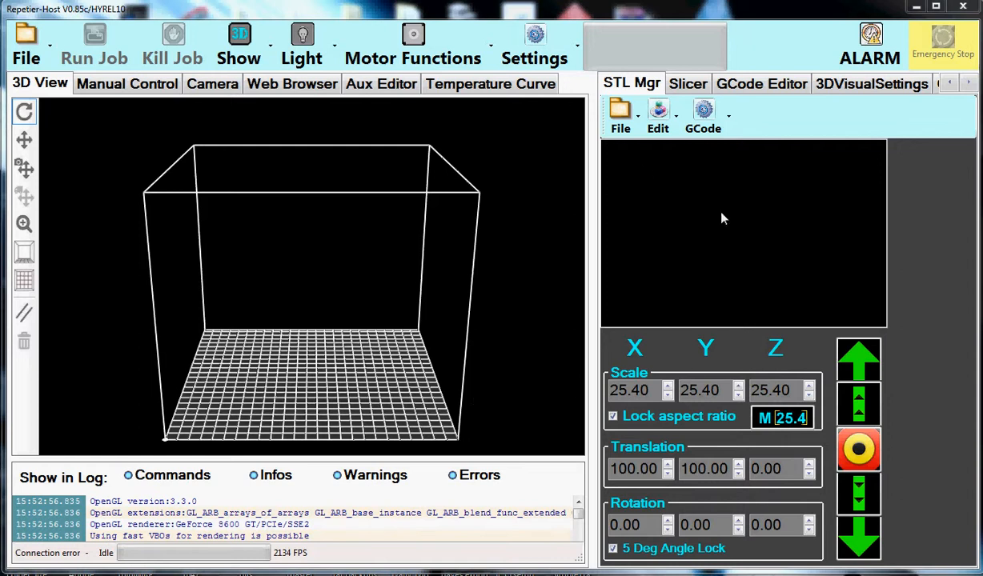
{"action": "mouse_move", "coordinate": [548, 156]}
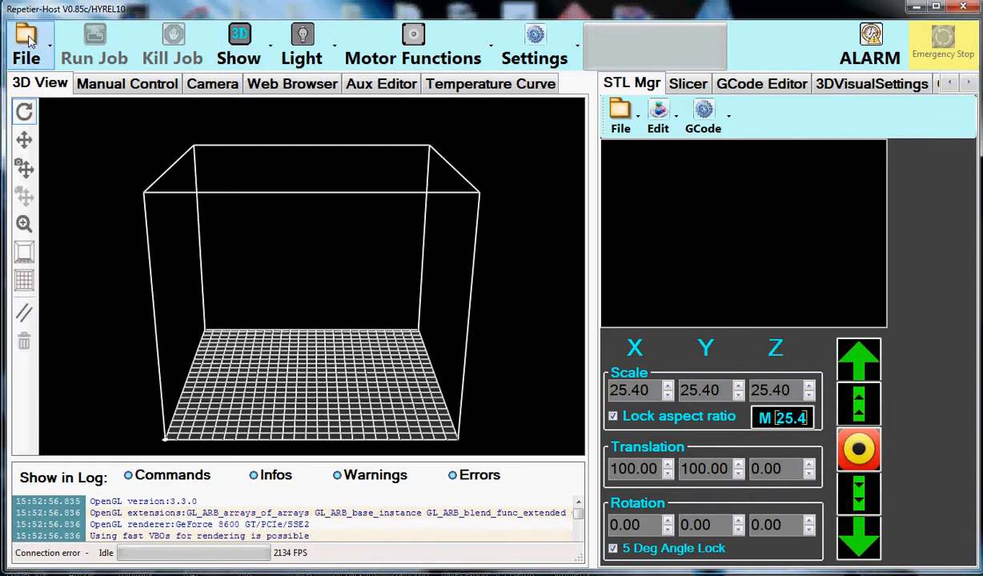
Bring up the Add STL file dialog from the File menu's Open > Stl option
{"action": "left_click", "coordinate": [30, 38]}
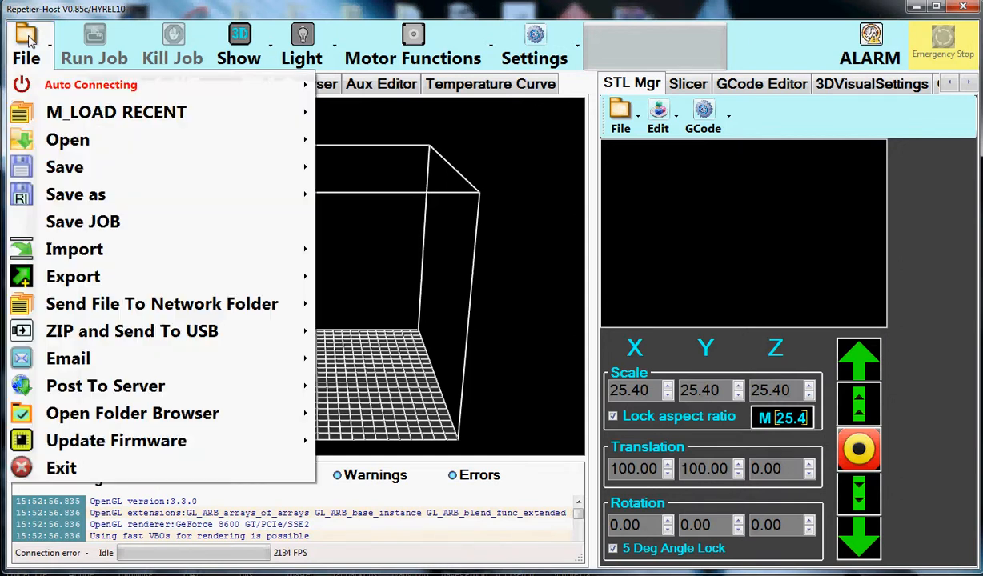
{"action": "mouse_move", "coordinate": [116, 111]}
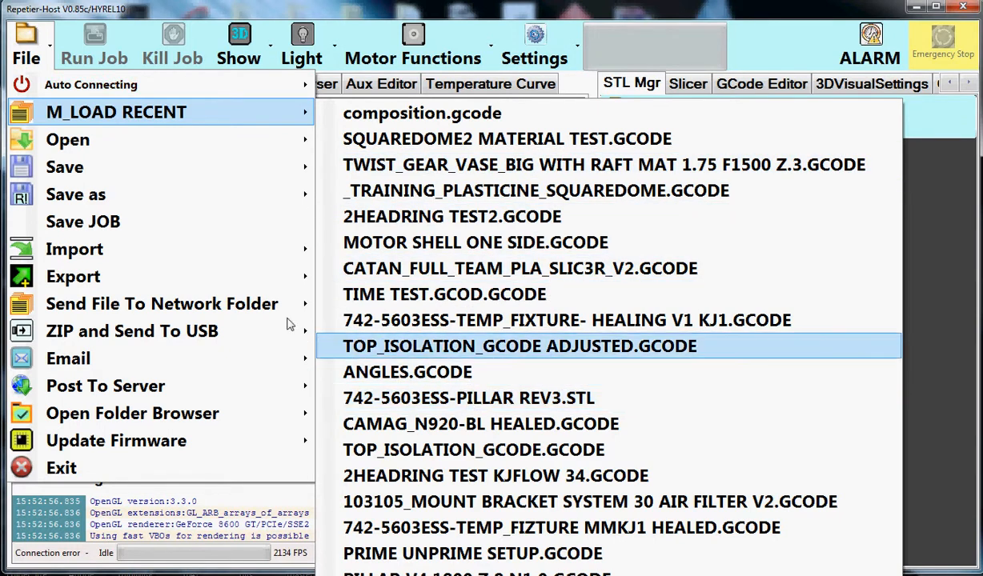
{"action": "left_click", "coordinate": [68, 140]}
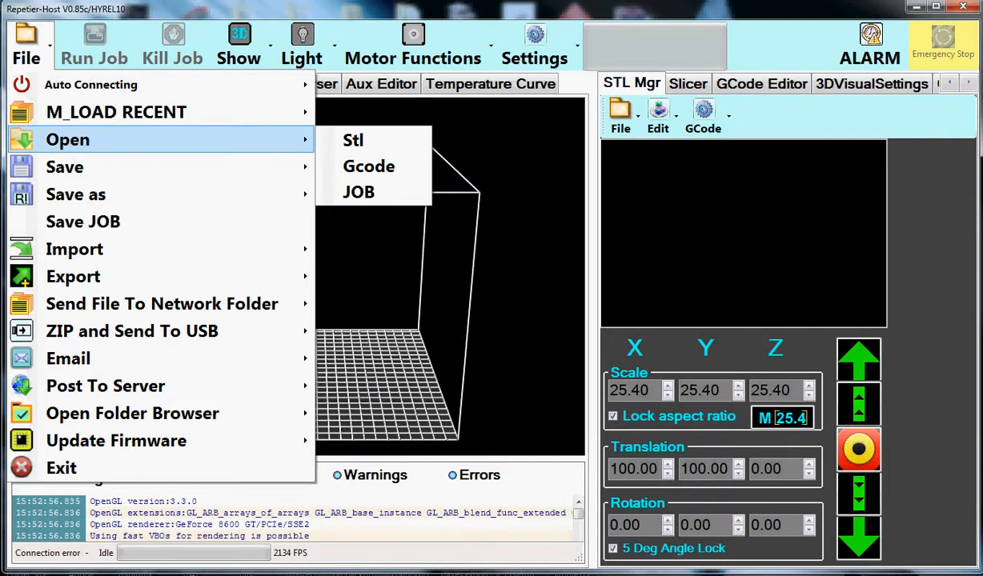
{"action": "mouse_move", "coordinate": [353, 140]}
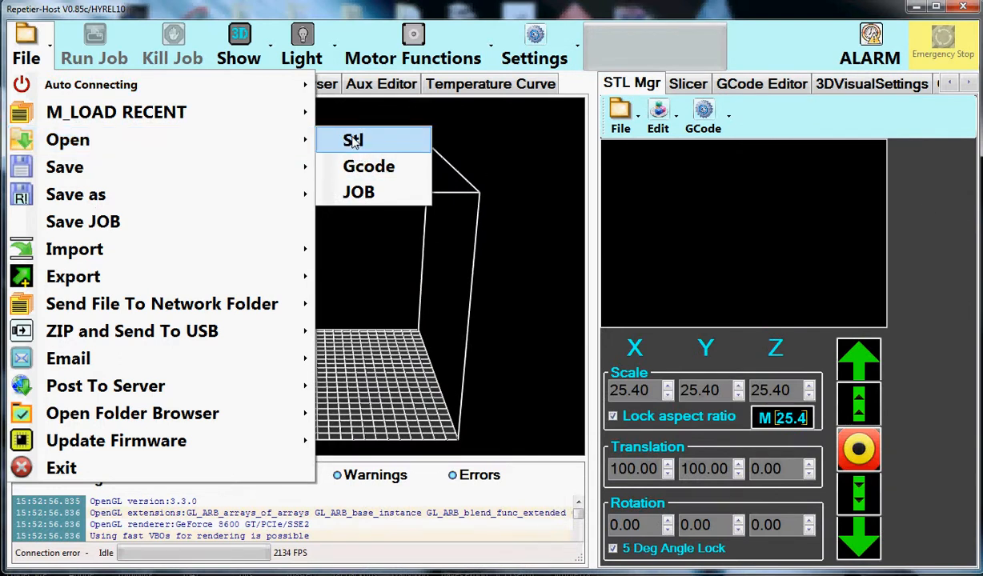
{"action": "left_click", "coordinate": [350, 140]}
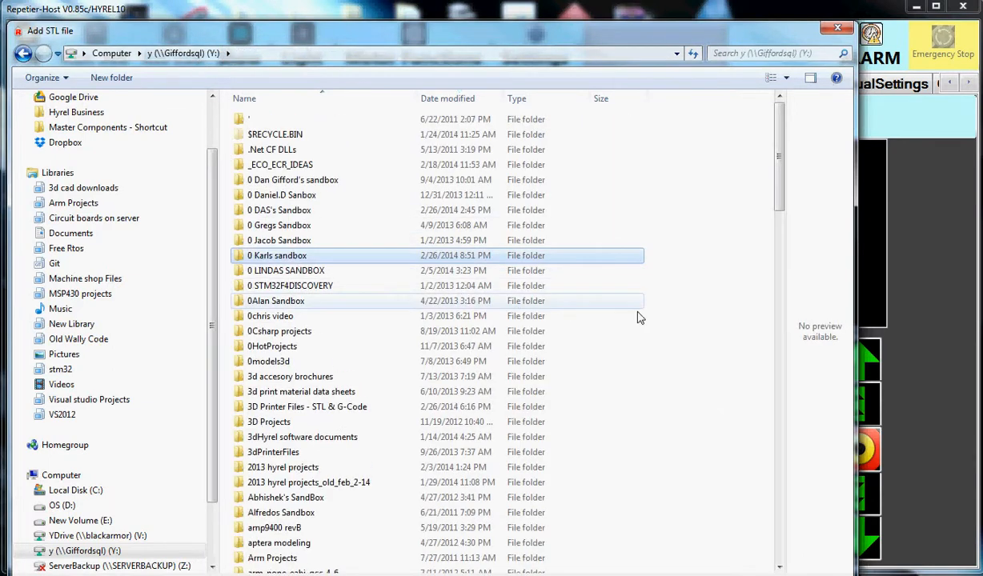
Enter the '3D Printer Files - STL & G-Code' folder and sort folders by name ascending
{"action": "double_click", "coordinate": [307, 406]}
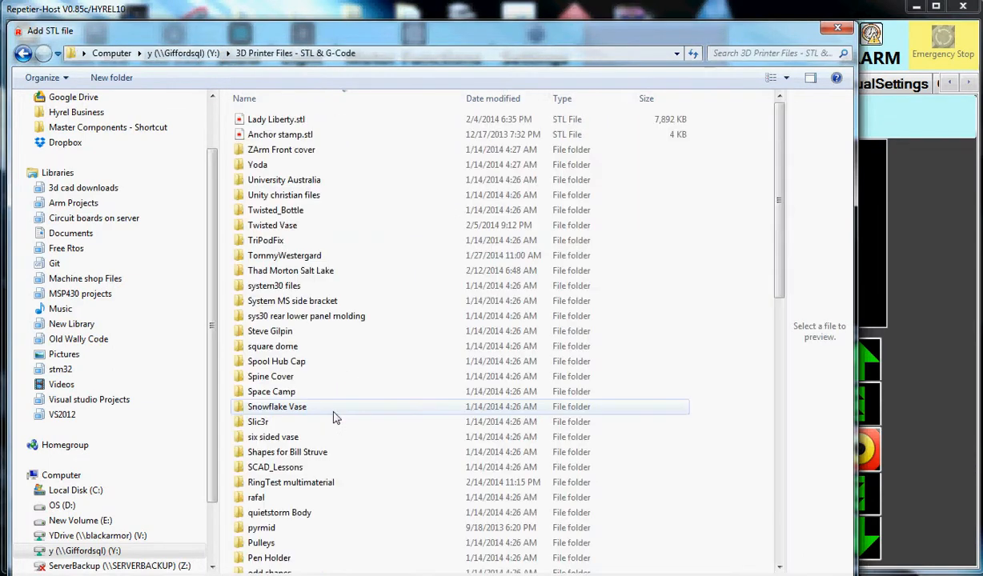
{"action": "scroll", "scroll_direction": "down", "scroll_amount": 3}
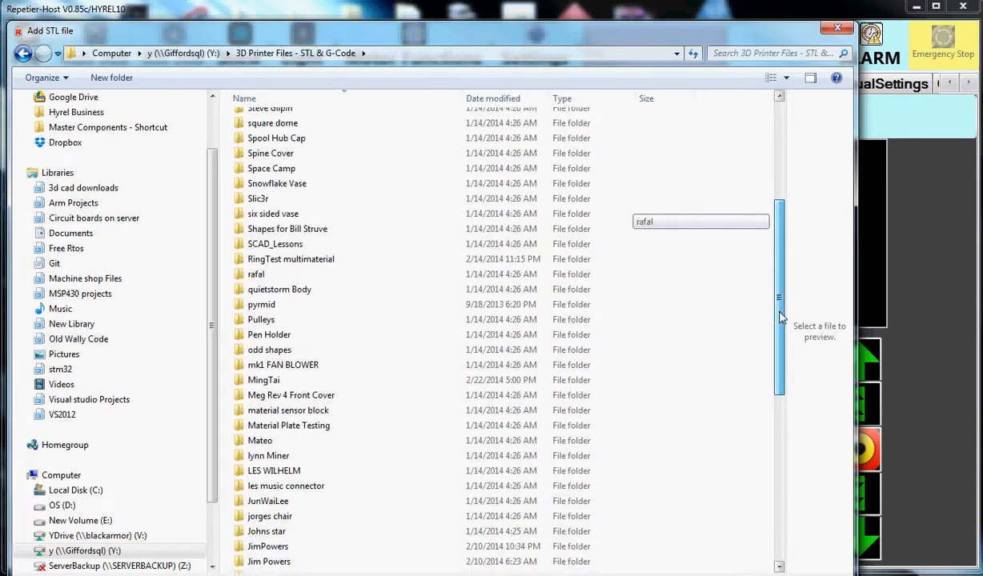
{"action": "scroll", "scroll_direction": "down", "scroll_amount": 3}
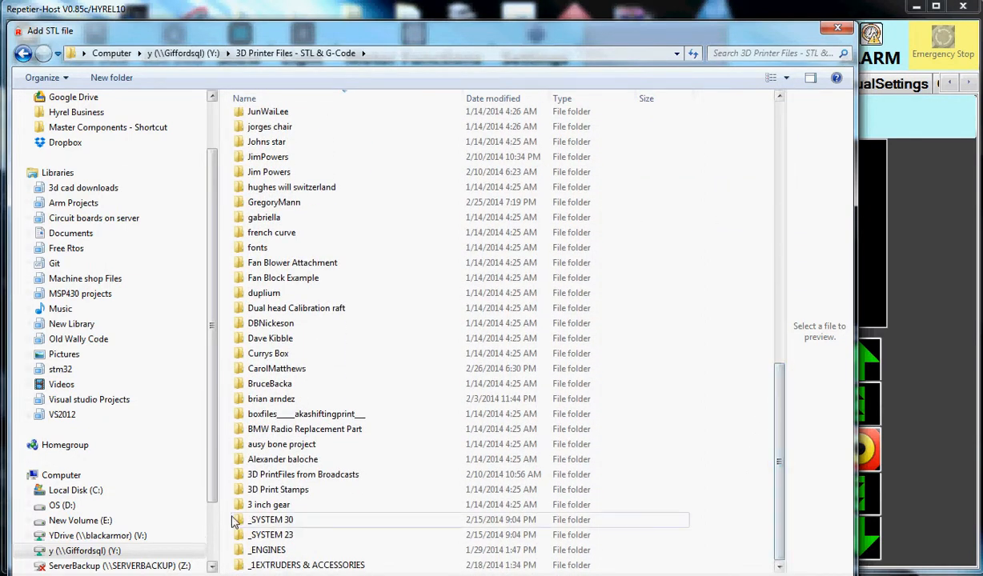
{"action": "left_click", "coordinate": [269, 505]}
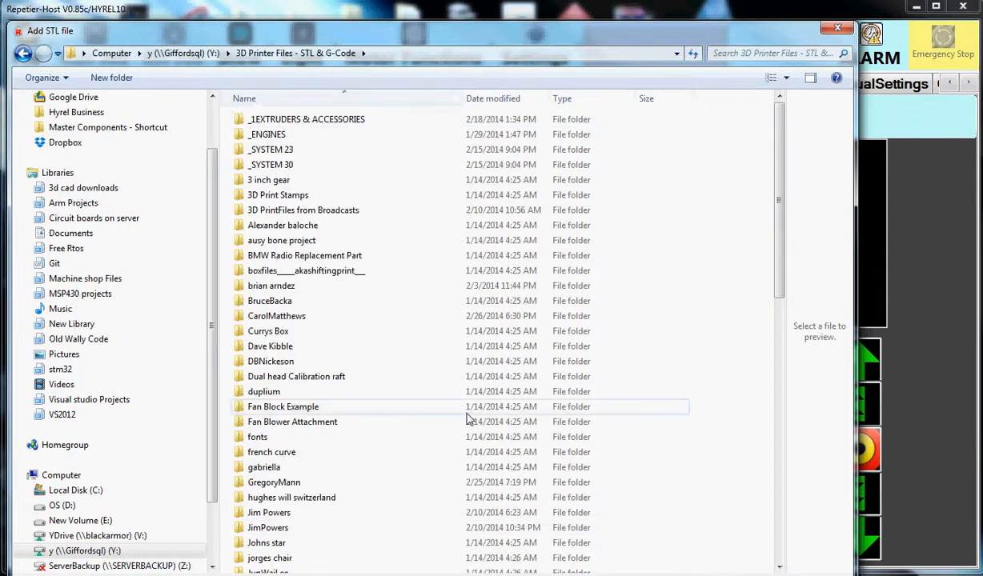
{"action": "scroll", "scroll_direction": "down", "scroll_amount": 3}
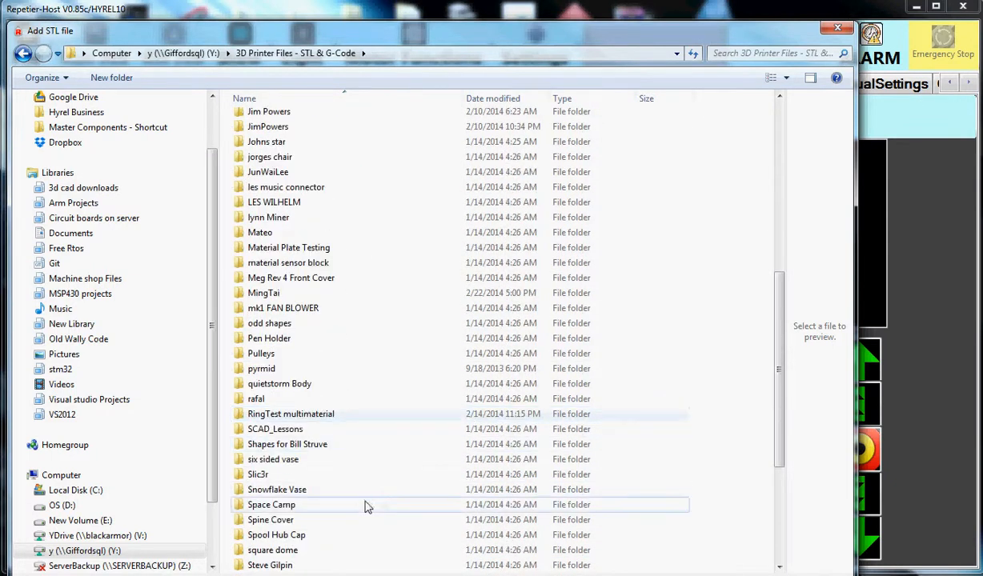
{"action": "scroll", "scroll_direction": "down", "scroll_amount": 3}
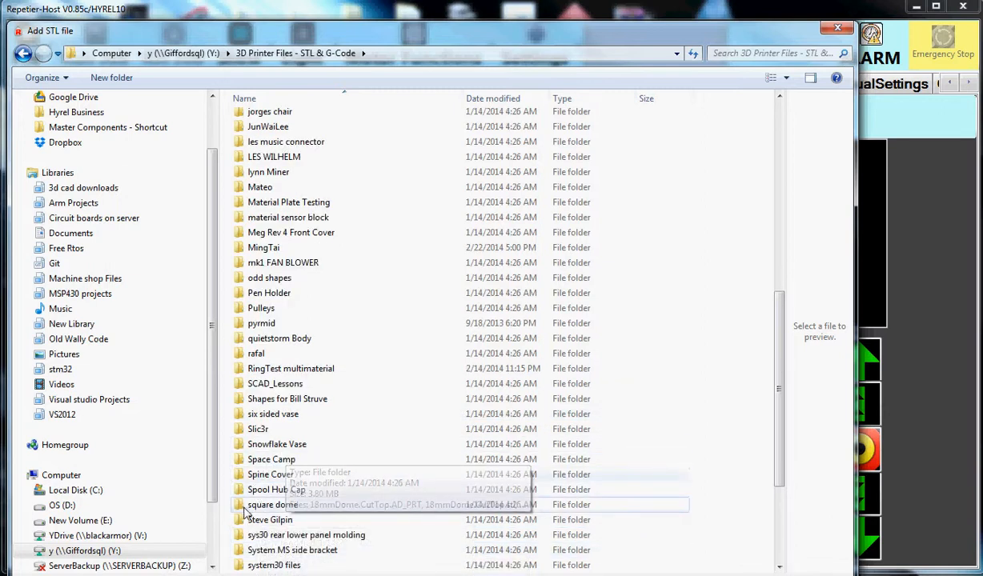
Step past the square dome folder and open the Spine Cover folder
{"action": "double_click", "coordinate": [273, 504]}
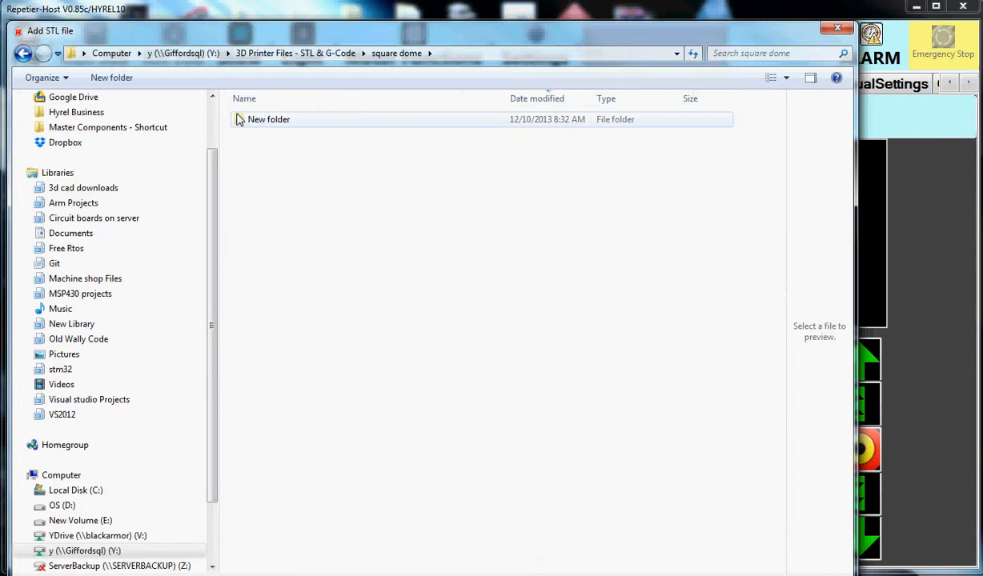
{"action": "left_click", "coordinate": [269, 119]}
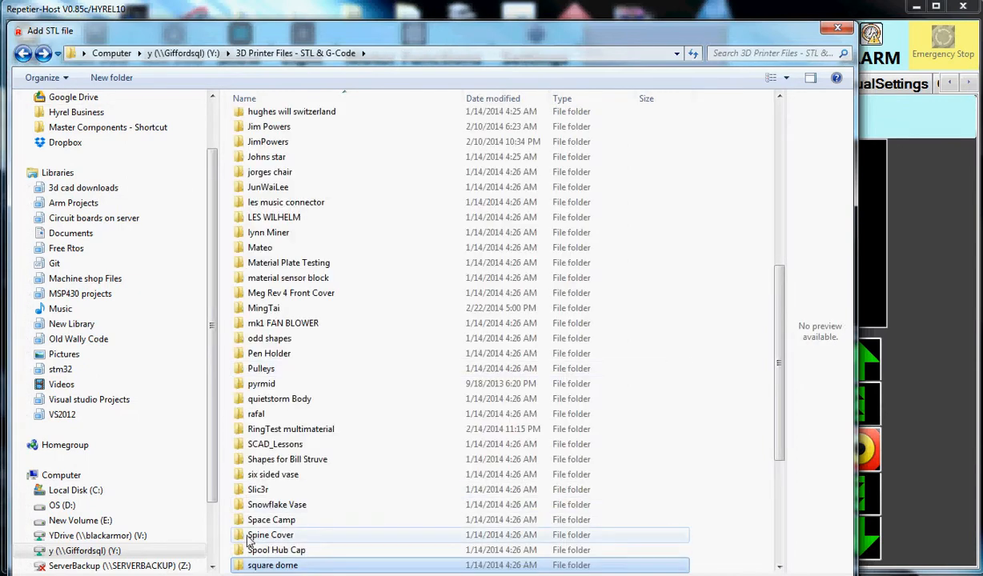
{"action": "mouse_move", "coordinate": [240, 541]}
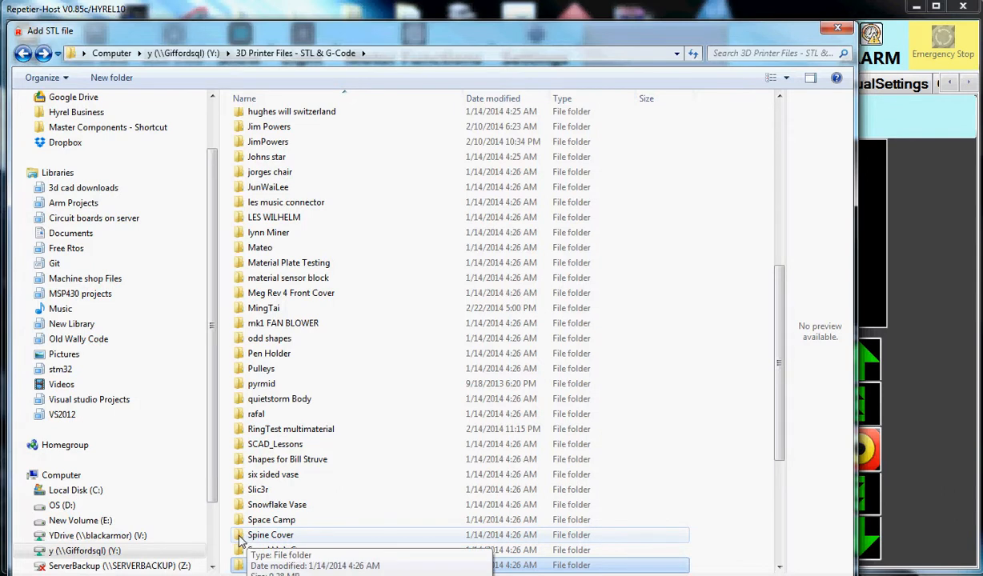
{"action": "double_click", "coordinate": [270, 535]}
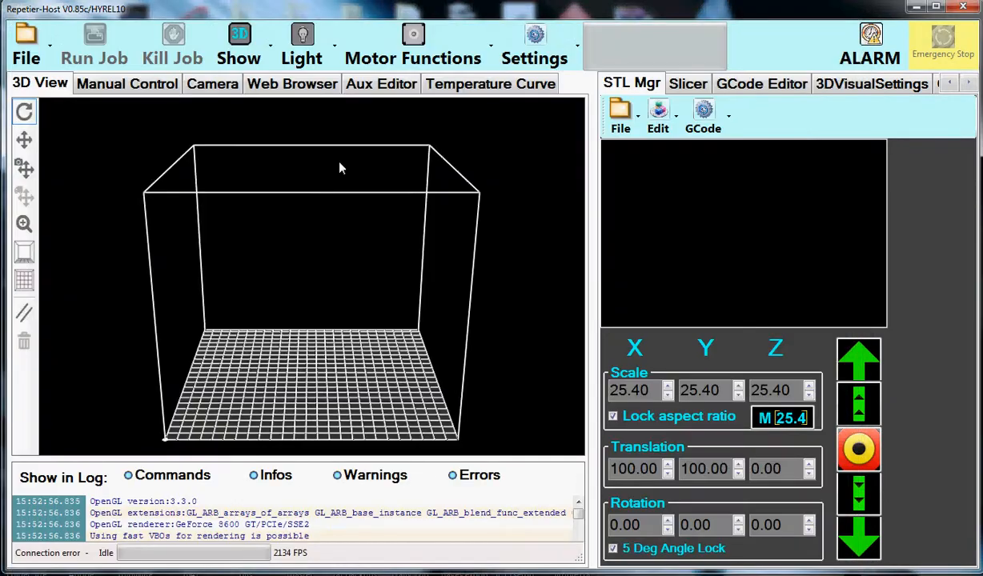
{"action": "left_click", "coordinate": [620, 112]}
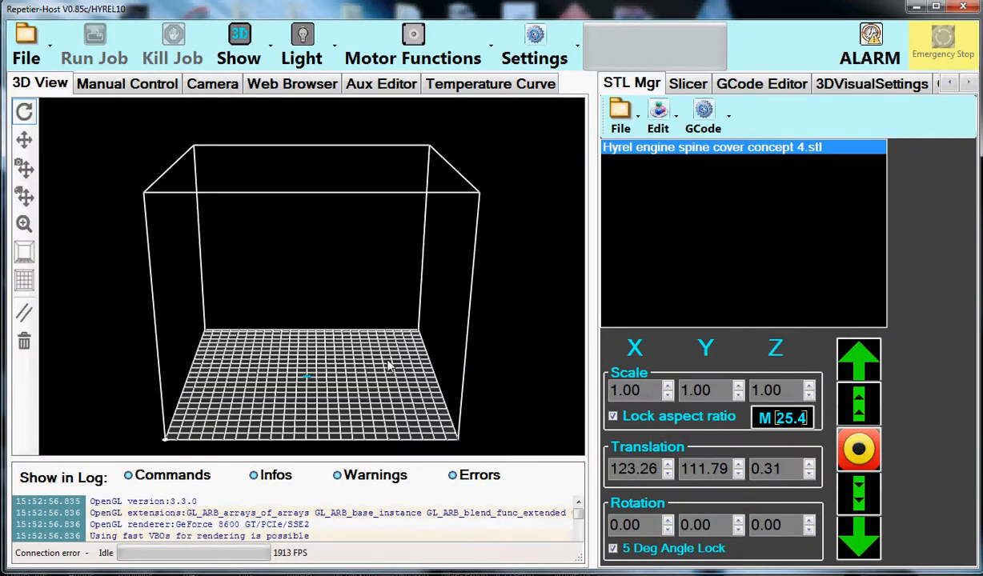
{"action": "mouse_move", "coordinate": [312, 400]}
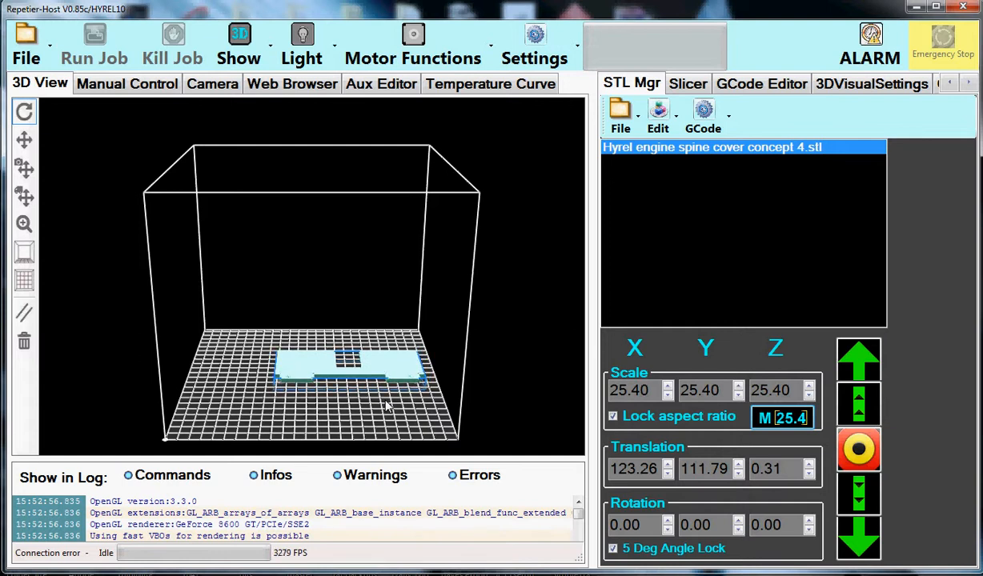
{"action": "left_click_drag", "start_coordinate": [384, 404], "coordinate": [336, 420]}
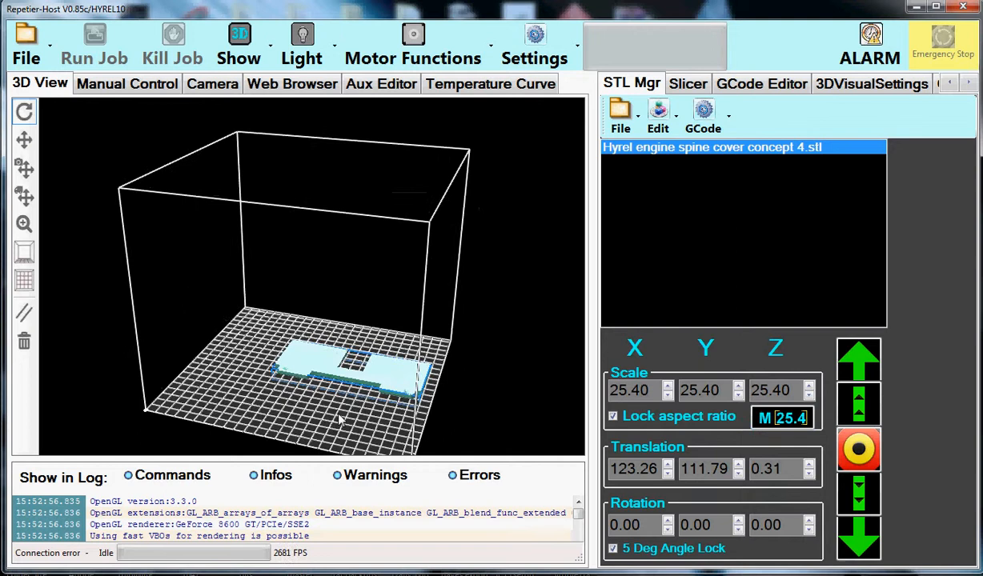
{"action": "left_click_drag", "start_coordinate": [336, 417], "coordinate": [101, 355]}
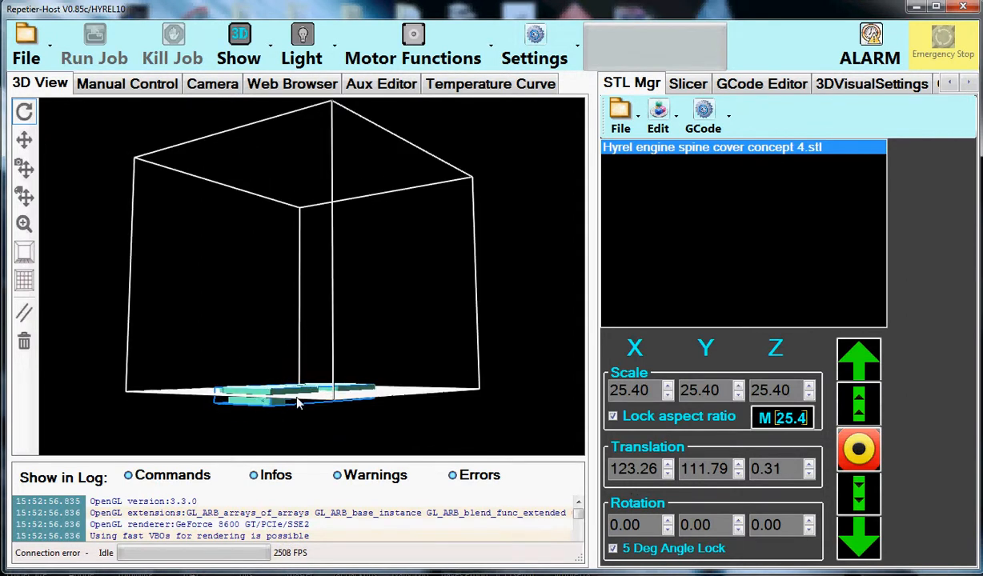
Unlock aspect ratio, try an X scale of 10.00, then relock for uniform 25.40 scale
{"action": "left_click", "coordinate": [635, 469]}
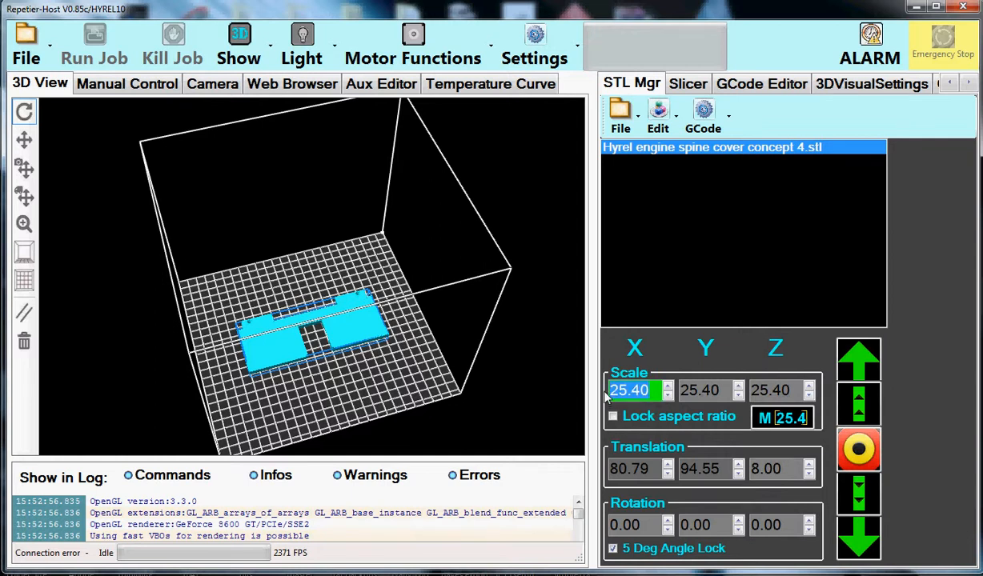
{"action": "type", "text": "10.00"}
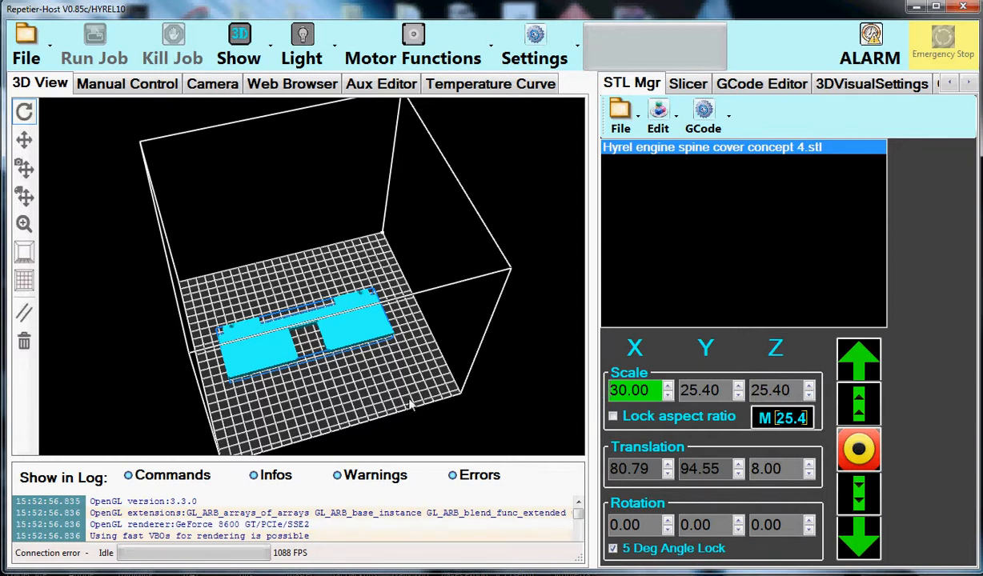
{"action": "left_click", "coordinate": [613, 417]}
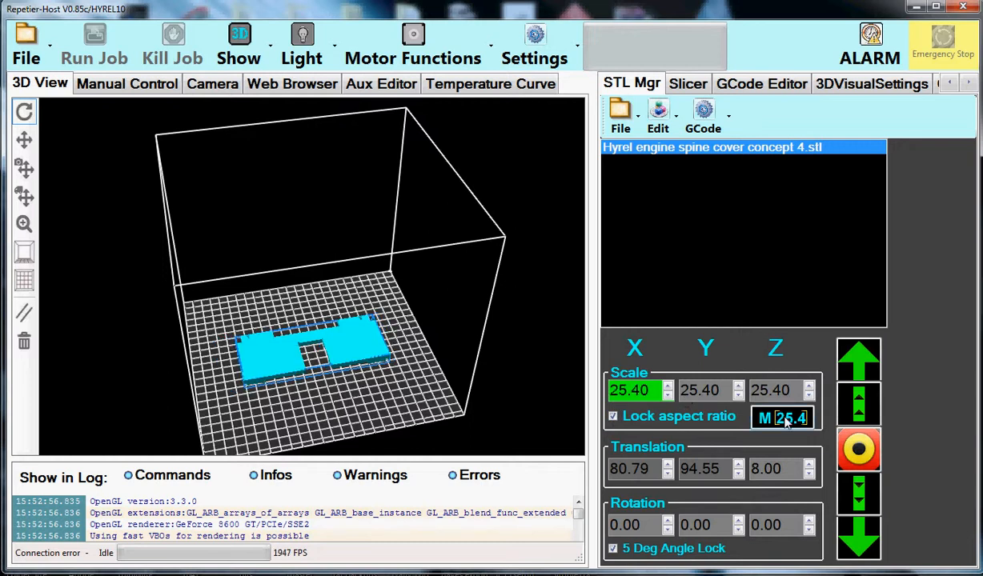
{"action": "mouse_move", "coordinate": [423, 413]}
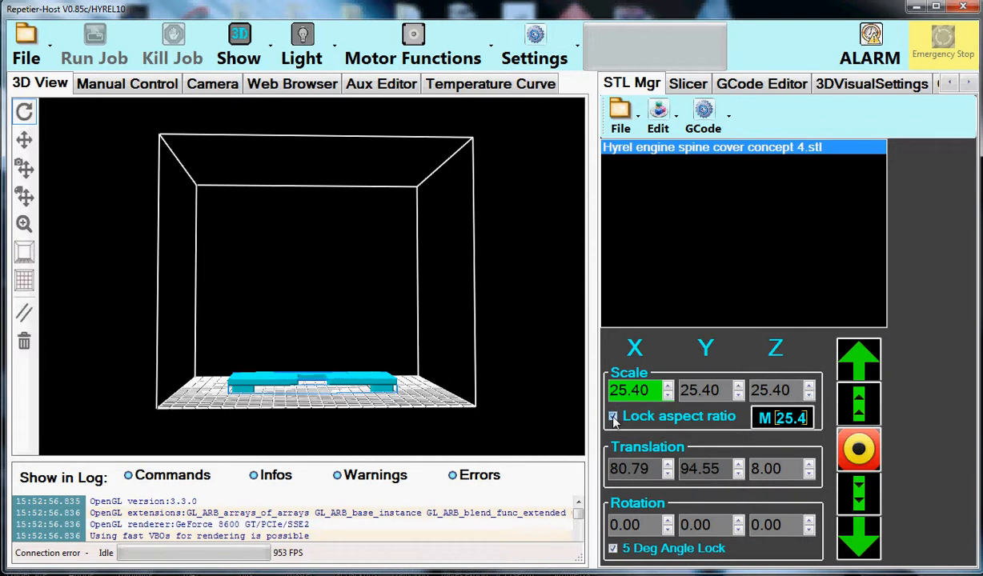
{"action": "left_click", "coordinate": [808, 385]}
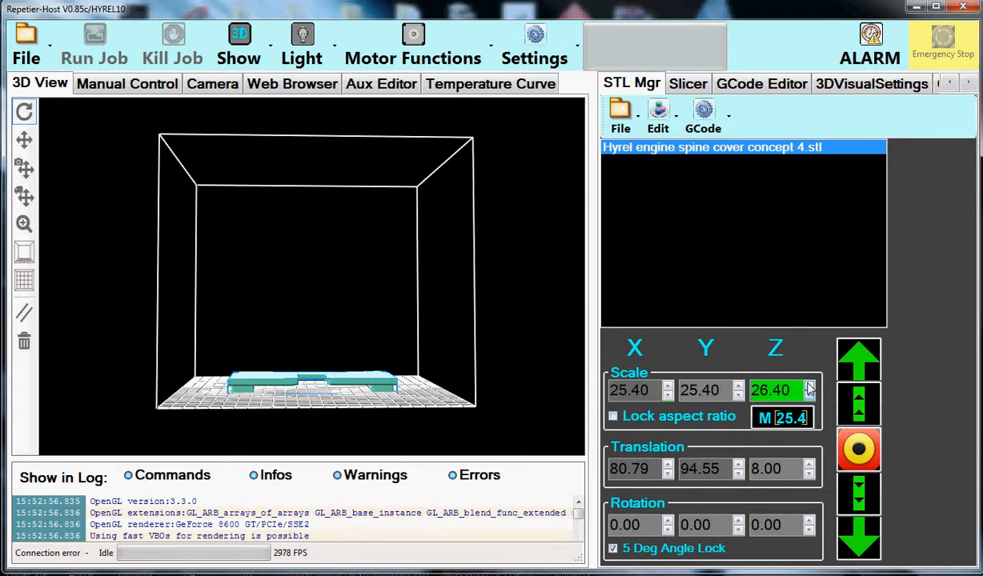
{"action": "left_click", "coordinate": [810, 385]}
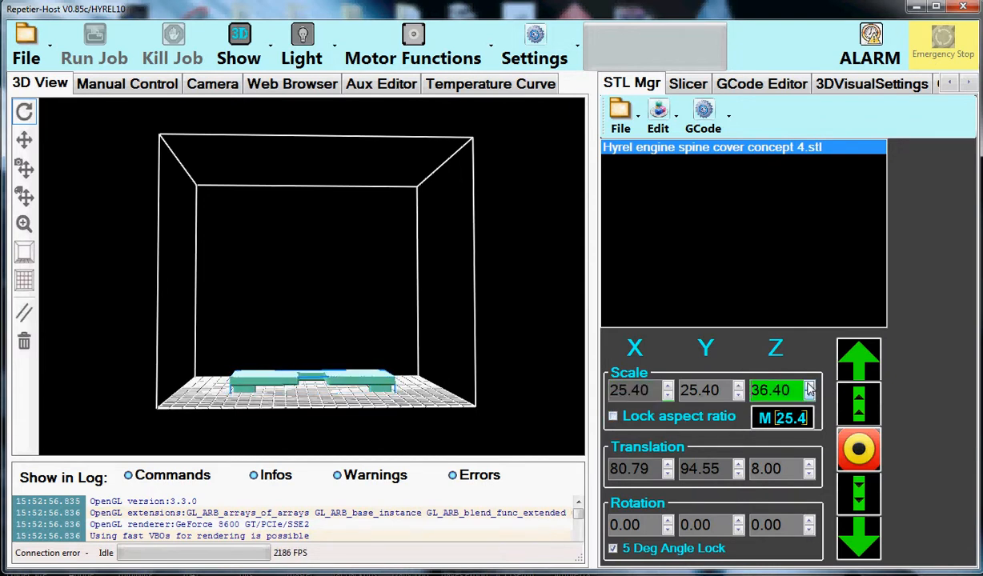
{"action": "left_click", "coordinate": [809, 386]}
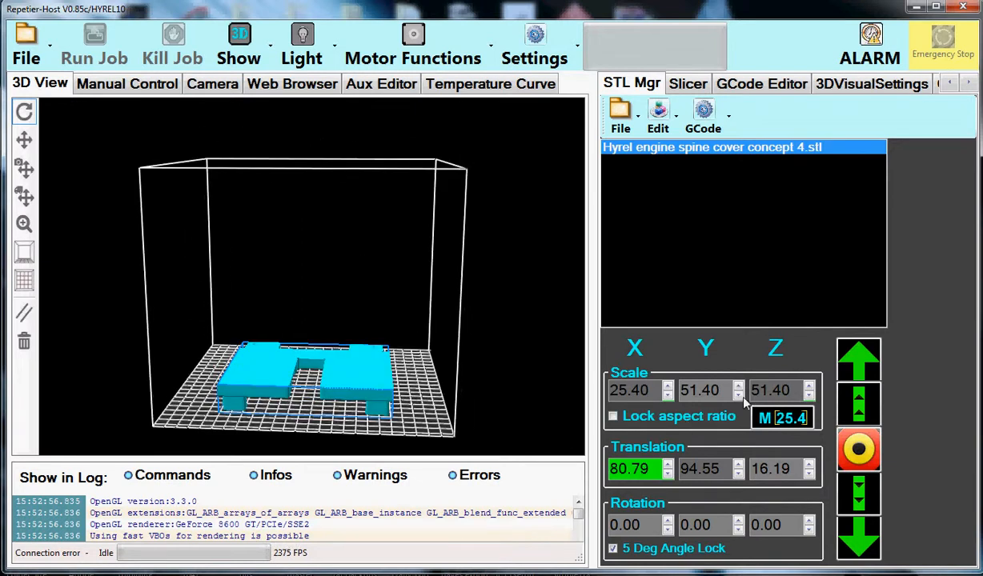
{"action": "left_click", "coordinate": [613, 416]}
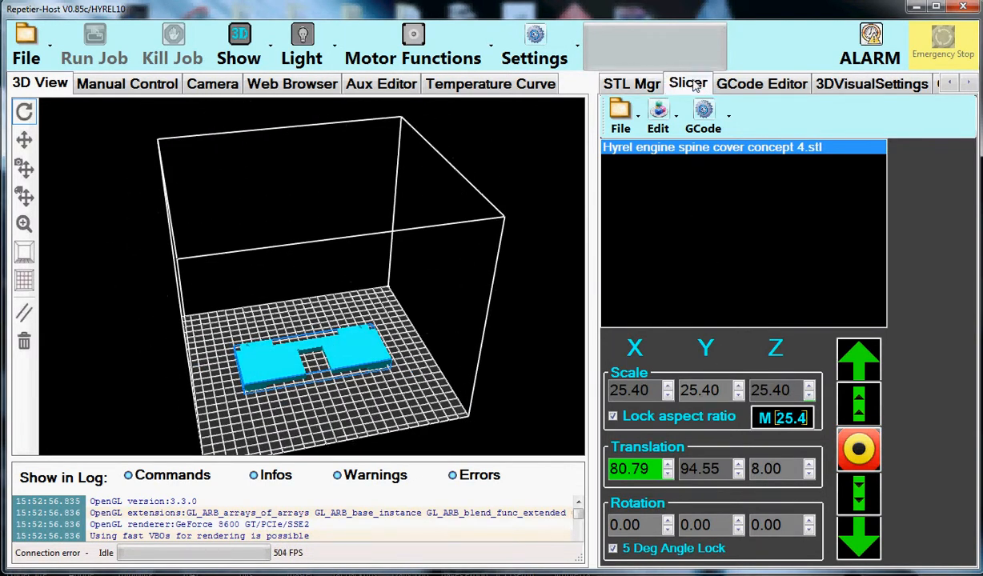
Slice the spine cover with Slic3r from the Slicer tab, estimating 2h:38m:34s
{"action": "left_click", "coordinate": [687, 83]}
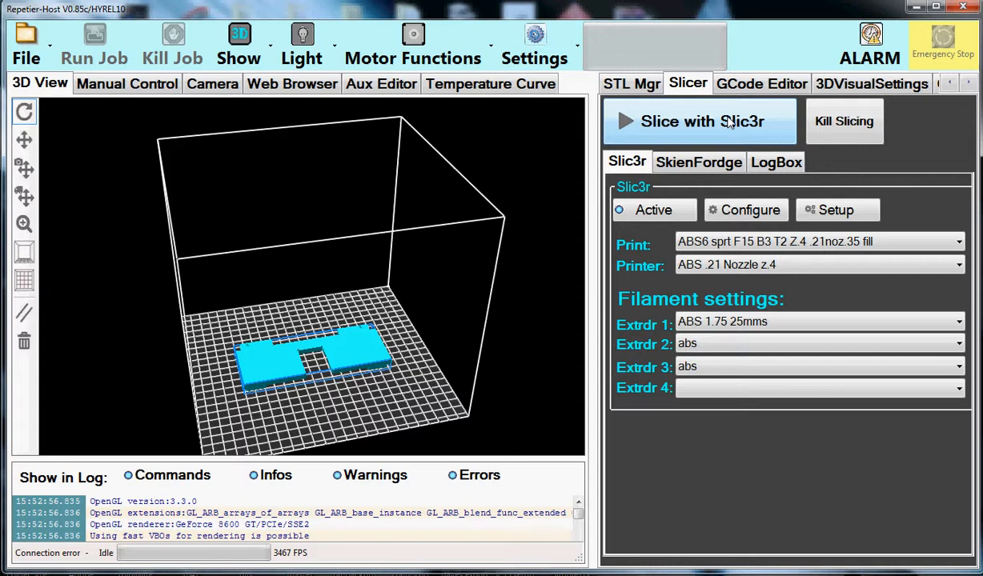
{"action": "left_click", "coordinate": [698, 121]}
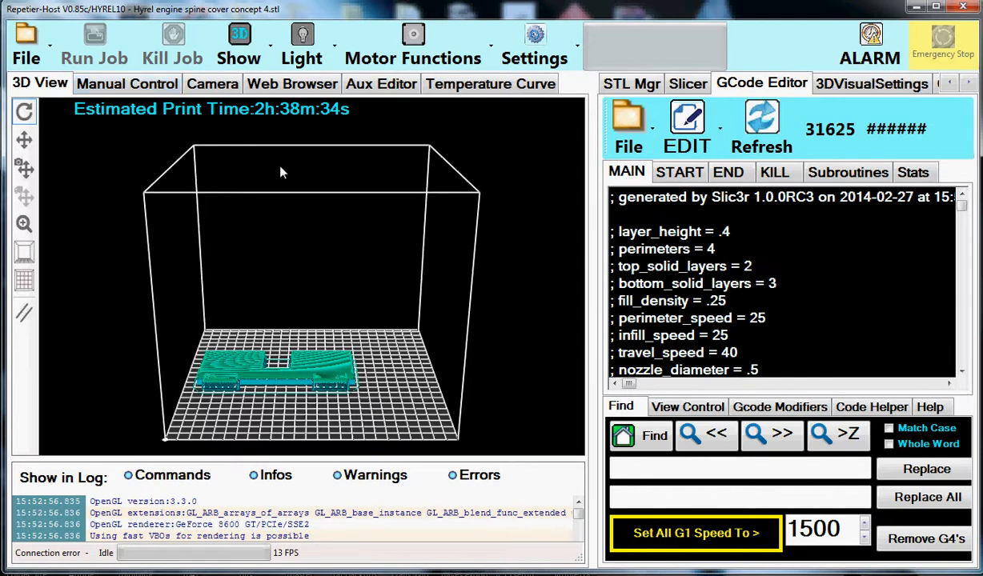
{"action": "mouse_move", "coordinate": [155, 352]}
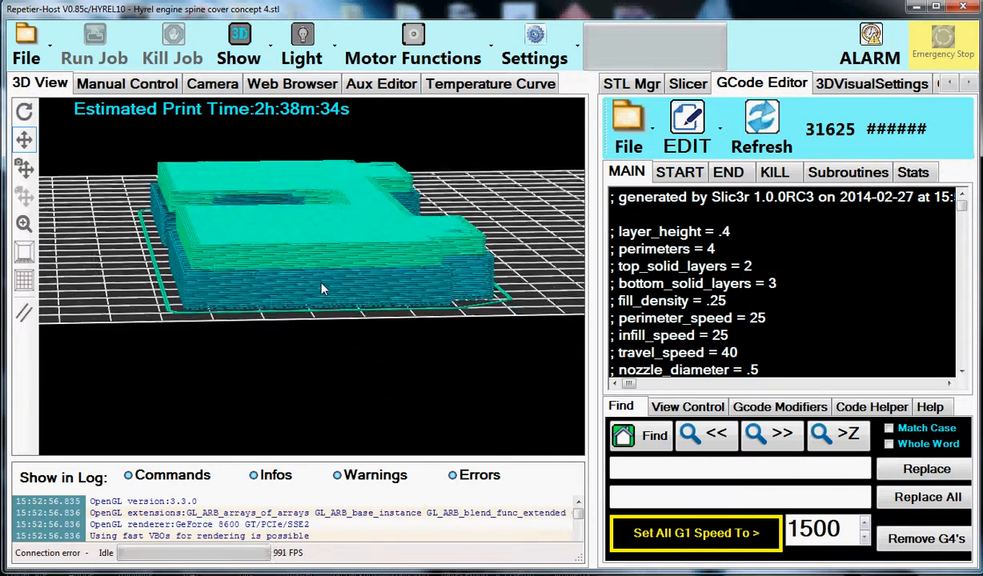
Assign ABS as extruder 1's material in the 3DVisualSettings filament settings
{"action": "left_click", "coordinate": [22, 112]}
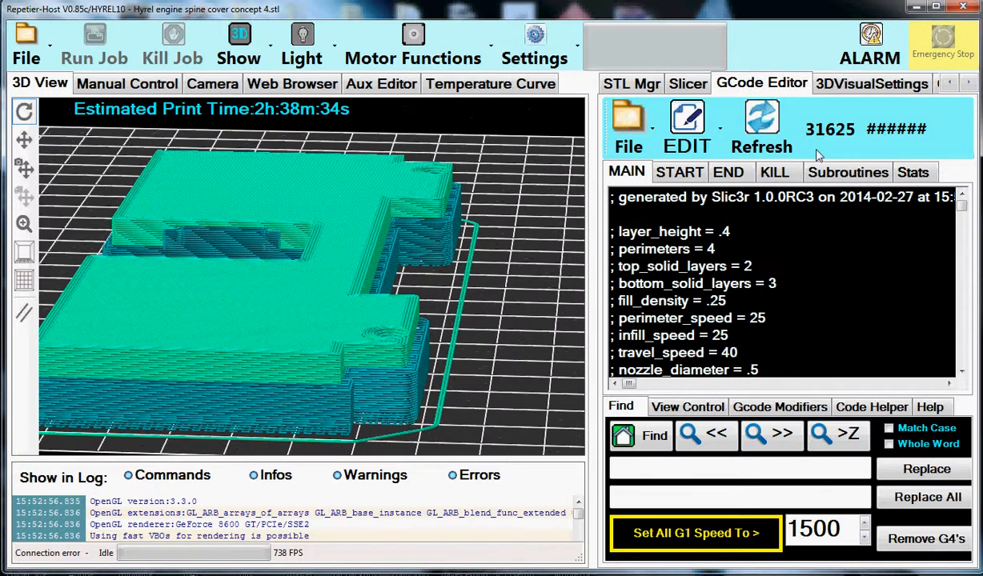
{"action": "left_click", "coordinate": [878, 83]}
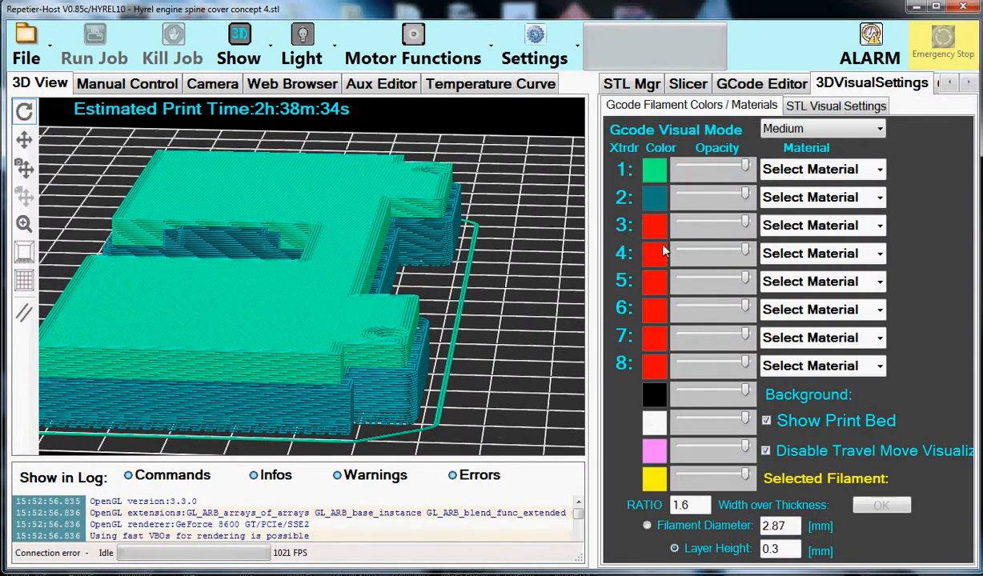
{"action": "mouse_move", "coordinate": [624, 177]}
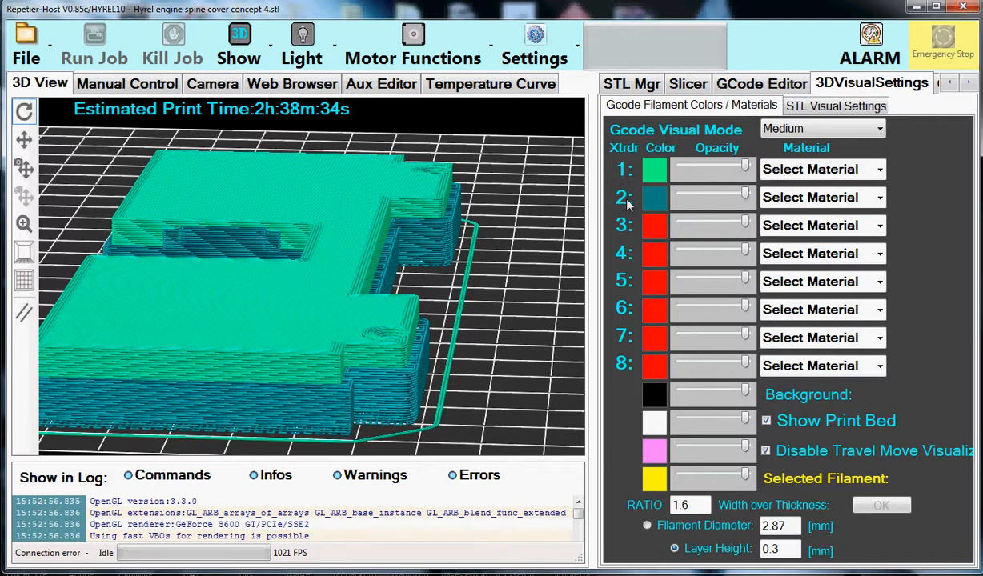
{"action": "mouse_move", "coordinate": [746, 197]}
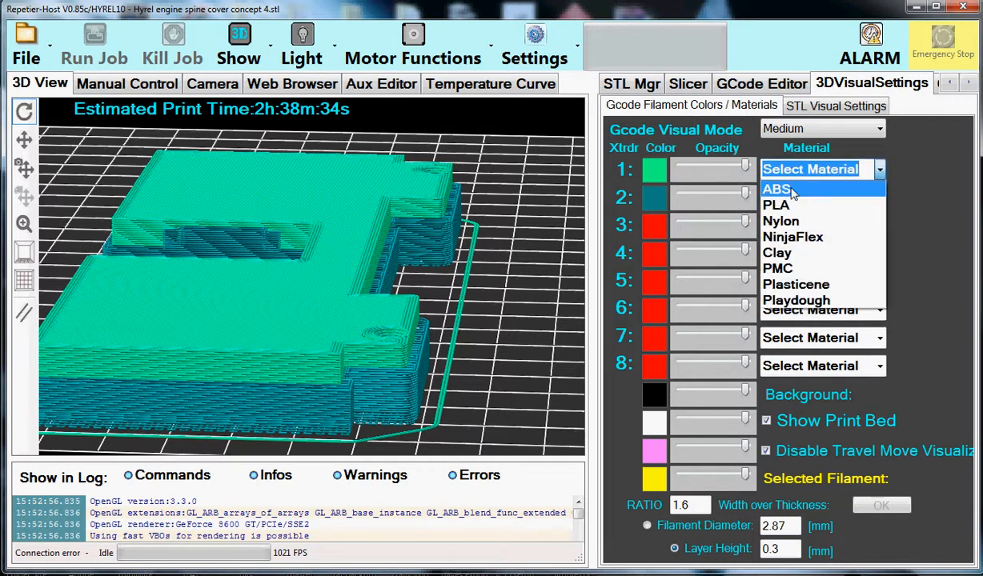
{"action": "left_click", "coordinate": [777, 189]}
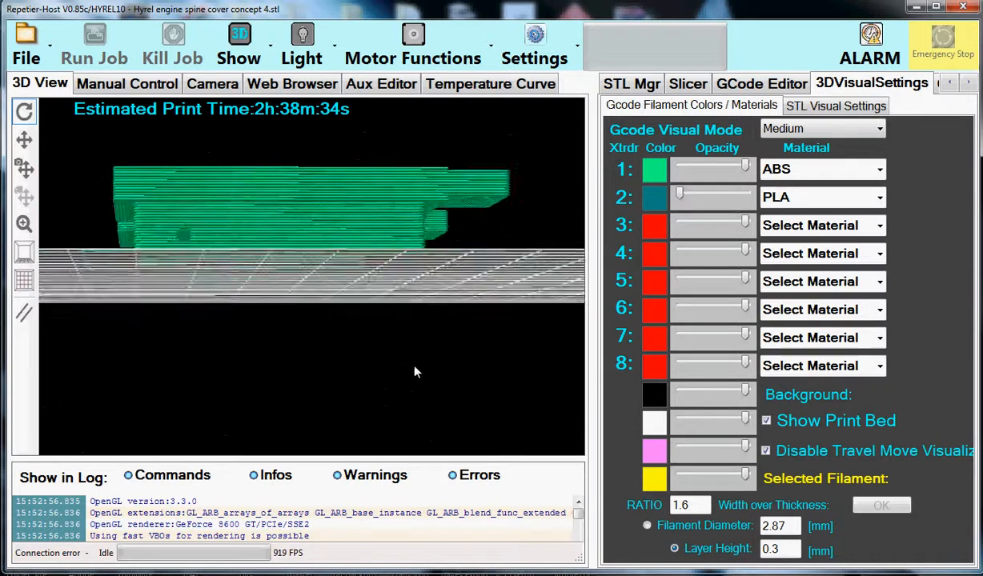
Orbit the 3D view over and around the sliced spine cover to inspect both materials
{"action": "left_click_drag", "start_coordinate": [415, 371], "coordinate": [344, 394]}
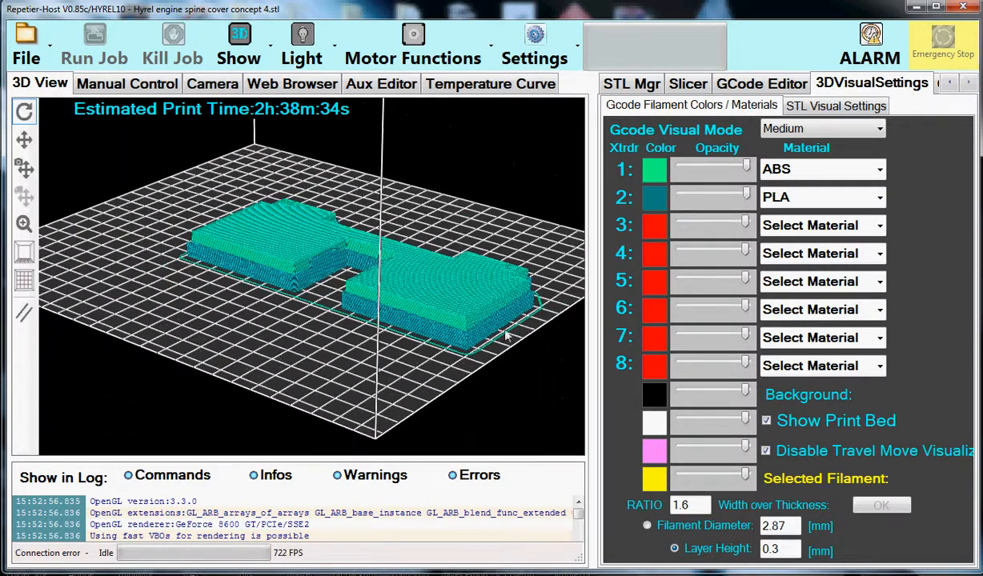
{"action": "left_click_drag", "start_coordinate": [505, 336], "coordinate": [424, 308]}
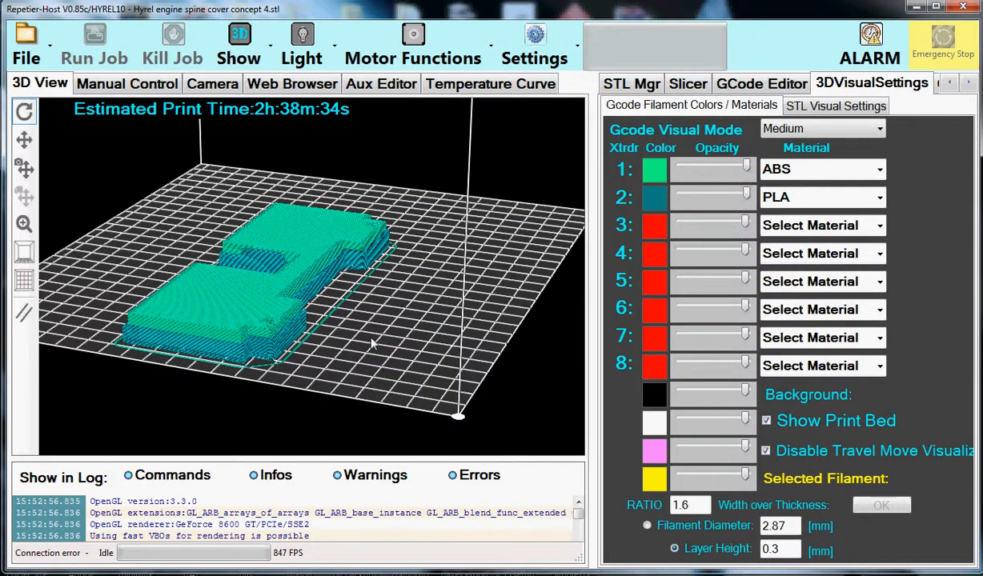
{"action": "mouse_move", "coordinate": [763, 83]}
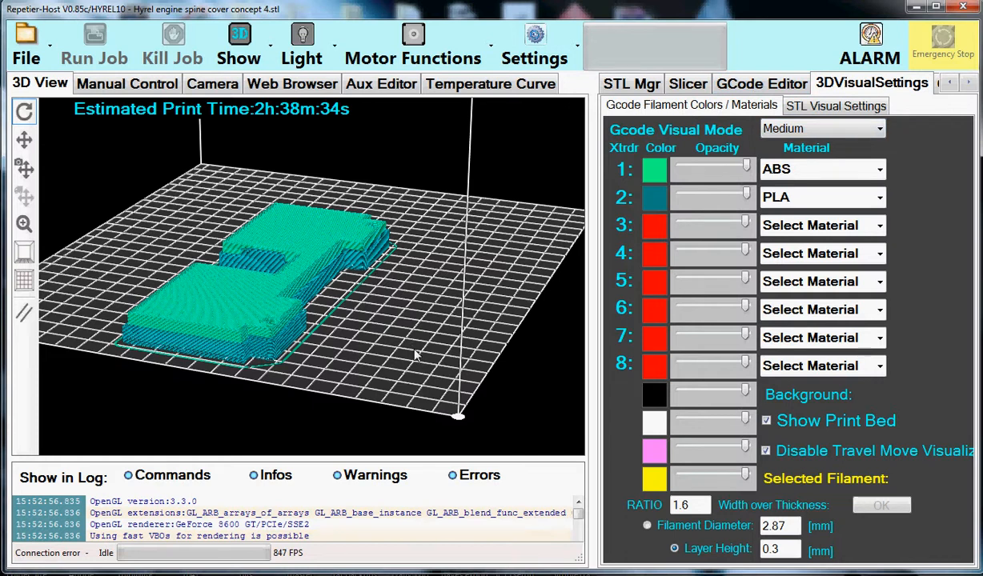
Search the G-code for 'Z' to find the layer 25 move for the T3 insertion
{"action": "left_click", "coordinate": [762, 83]}
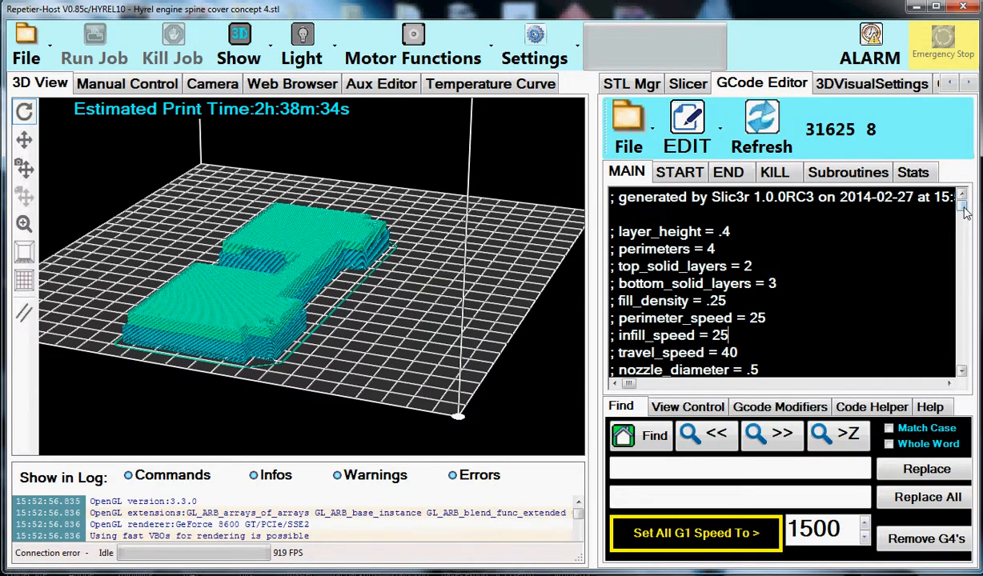
{"action": "scroll", "scroll_direction": "down", "scroll_amount": 3}
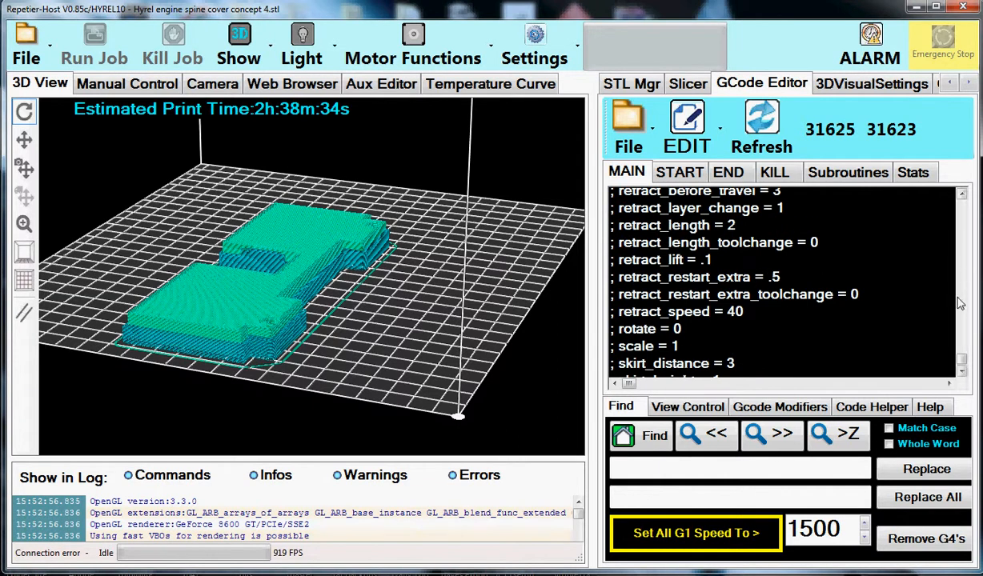
{"action": "scroll", "scroll_direction": "down", "scroll_amount": 3}
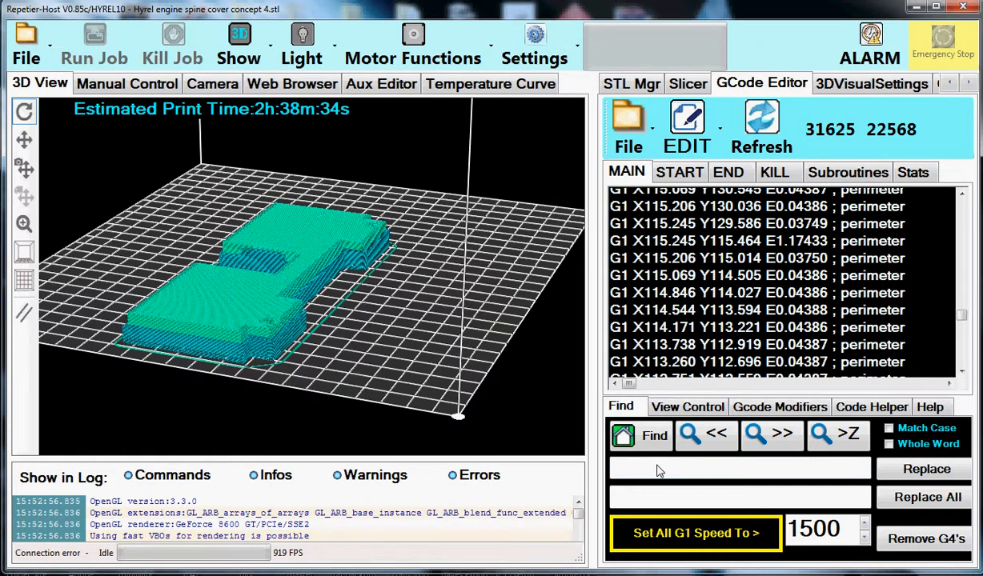
{"action": "type", "text": "Z"}
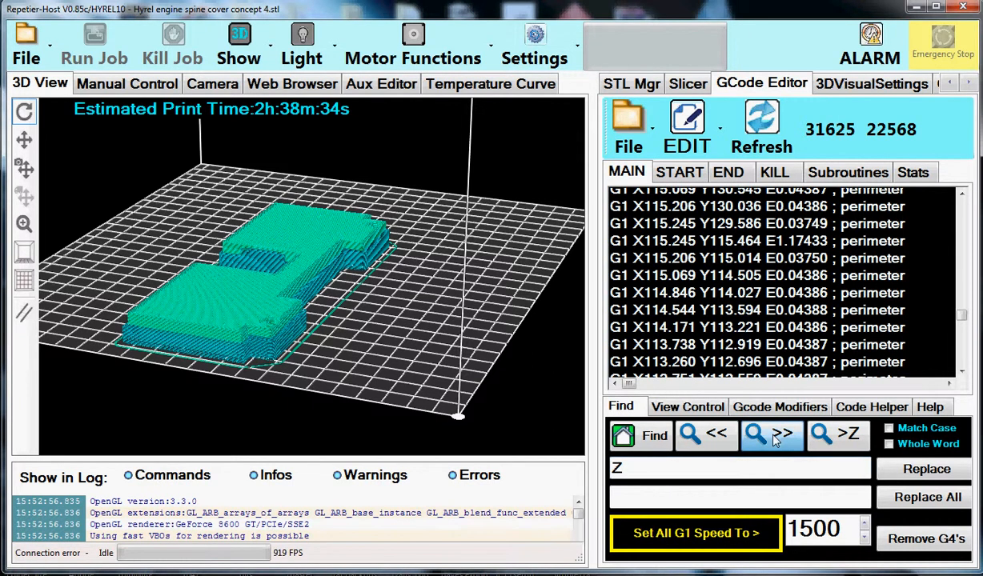
{"action": "left_click", "coordinate": [771, 435]}
{"action": "type", "text": "T3"}
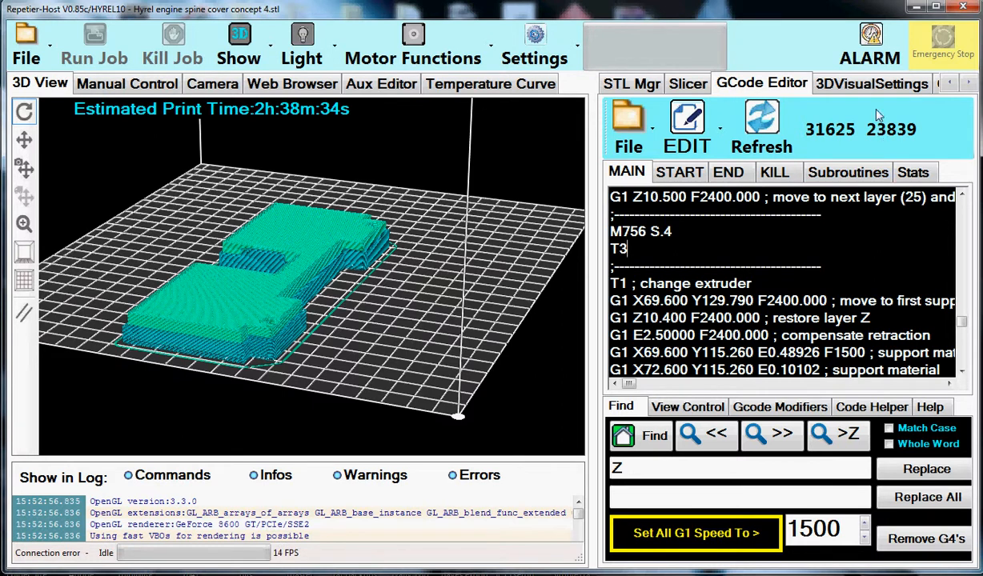
Set extruder 4's preview colour to pale yellow and return to the GCode Editor
{"action": "left_click", "coordinate": [871, 83]}
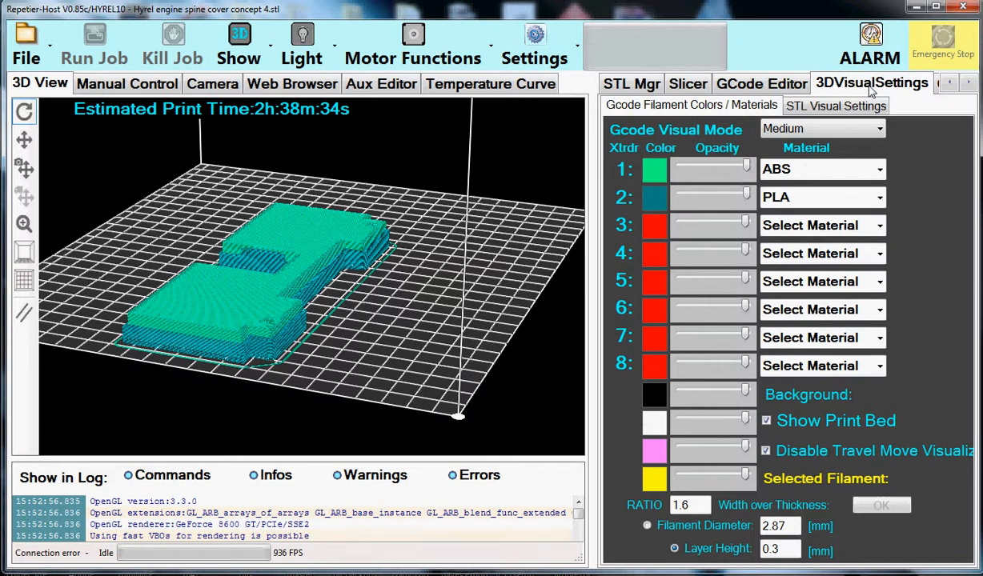
{"action": "mouse_move", "coordinate": [662, 262]}
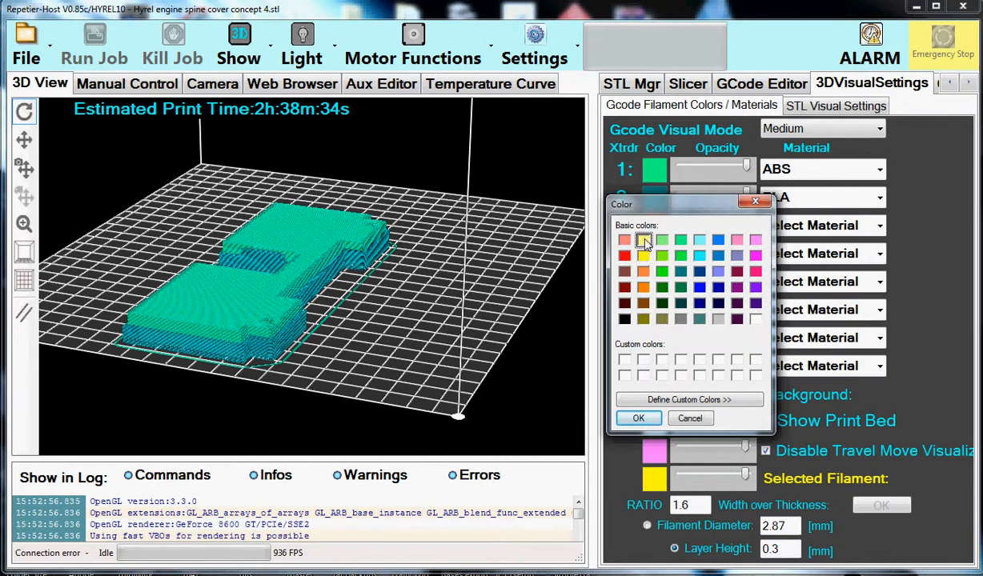
{"action": "left_click", "coordinate": [638, 418]}
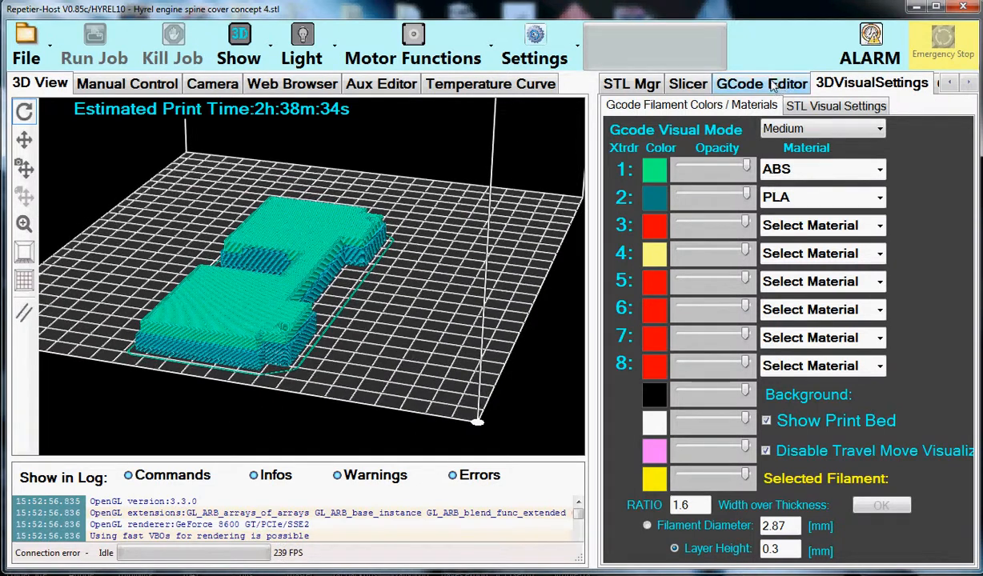
{"action": "left_click", "coordinate": [762, 84]}
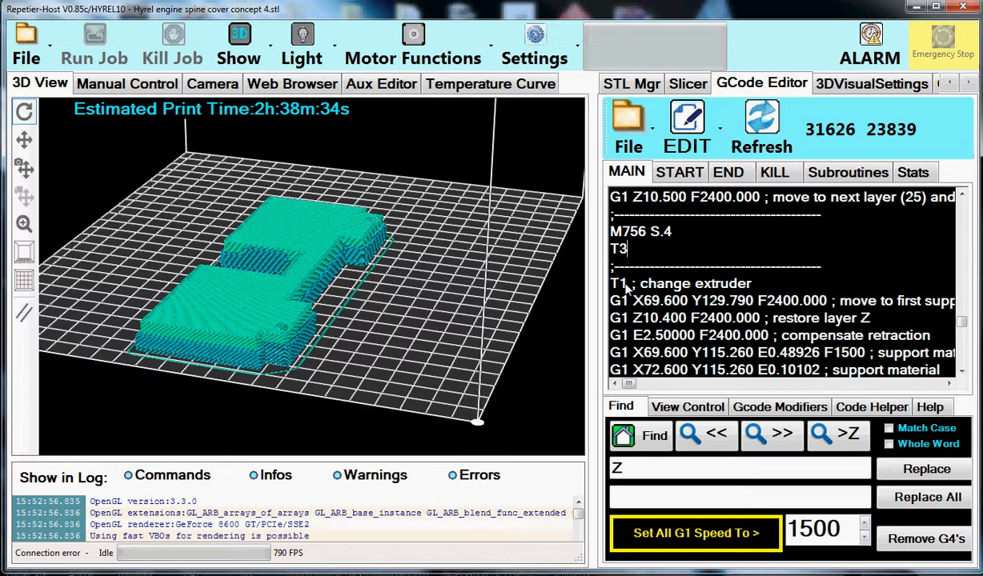
Refresh the 3D preview so the upper layers render in pale yellow
{"action": "double_click", "coordinate": [619, 249]}
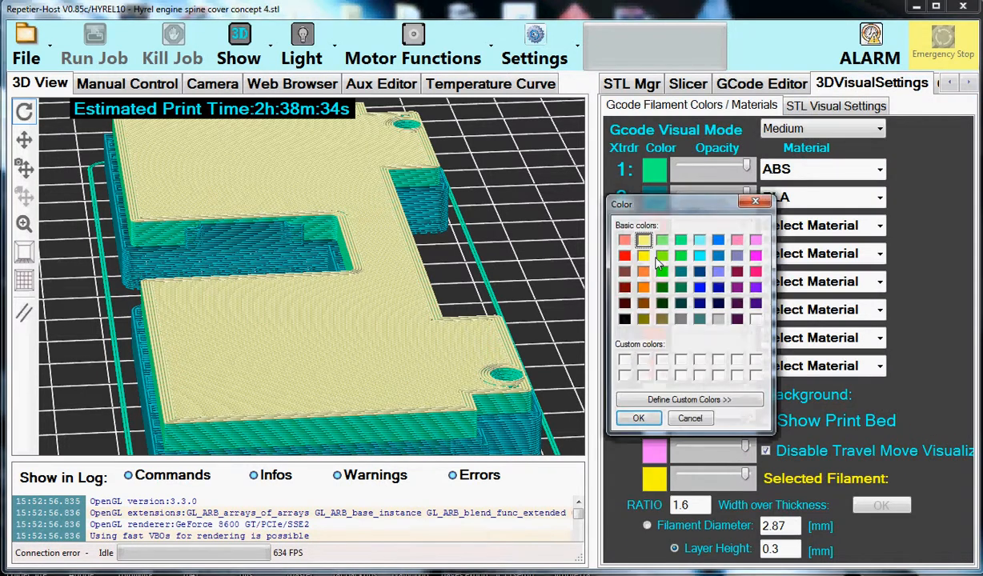
Colour extruder 4 bright blue and extruder 2 light gray, then orbit and zoom the preview
{"action": "left_click", "coordinate": [661, 255]}
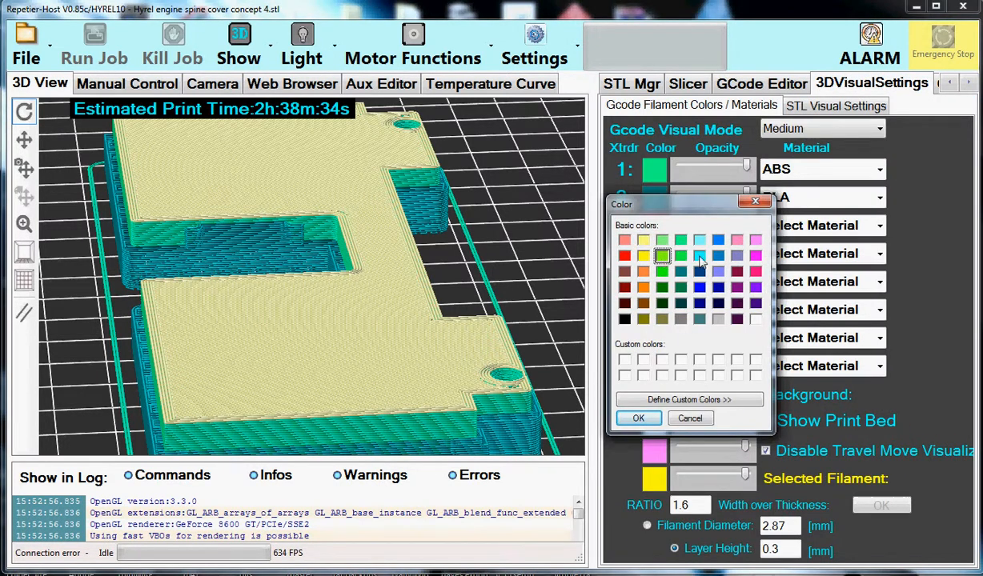
{"action": "left_click", "coordinate": [700, 255]}
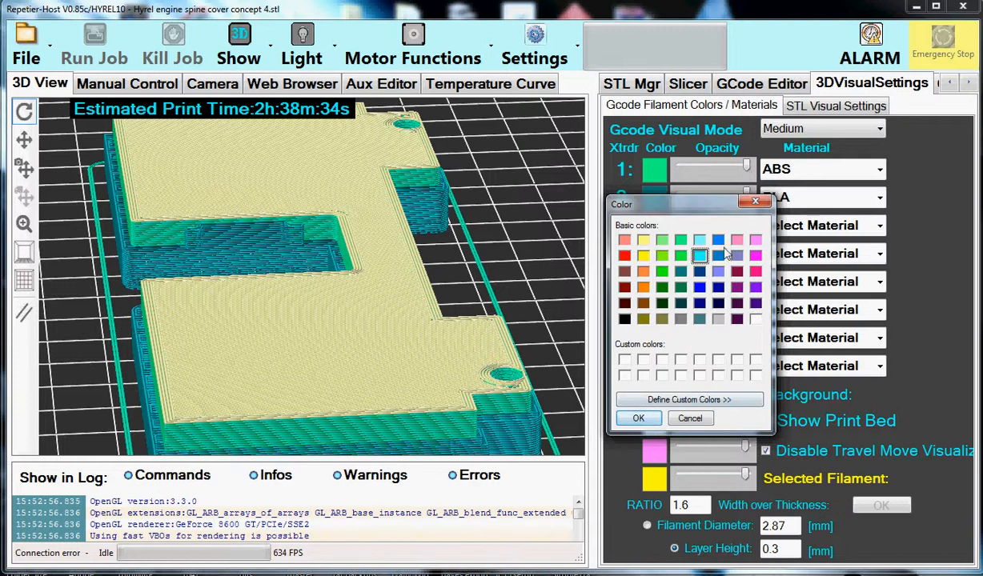
{"action": "left_click", "coordinate": [638, 418]}
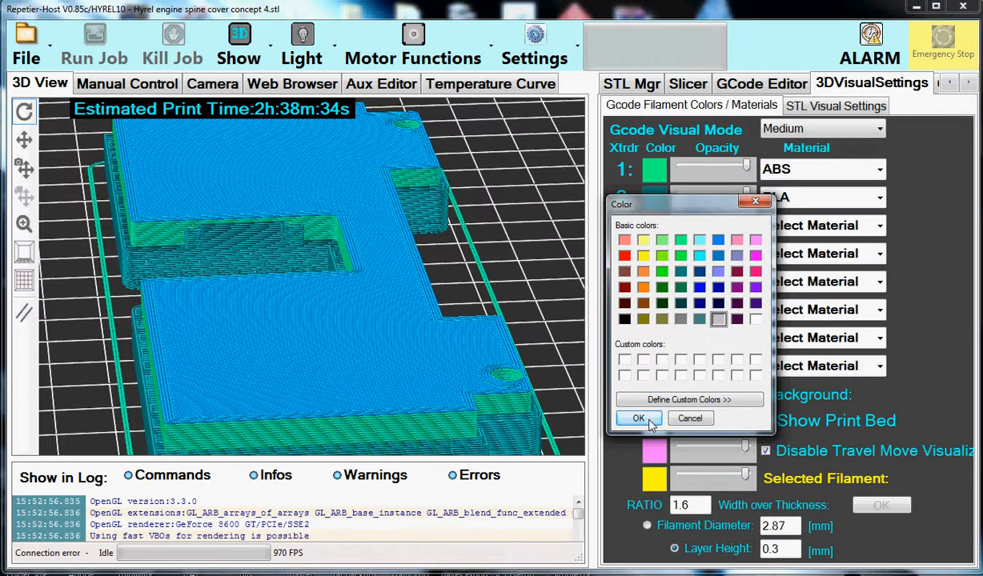
{"action": "left_click", "coordinate": [638, 417]}
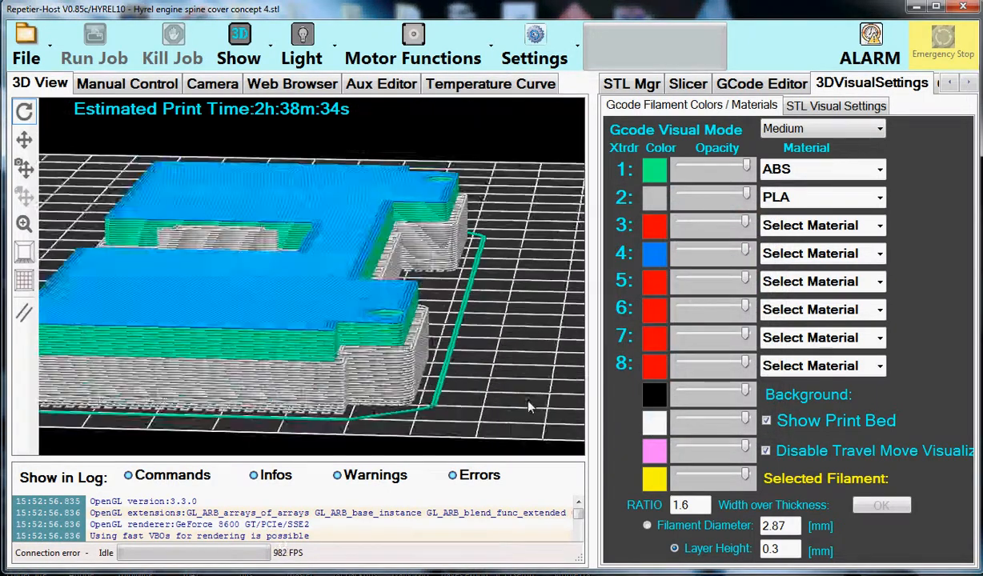
{"action": "left_click_drag", "start_coordinate": [528, 406], "coordinate": [513, 343]}
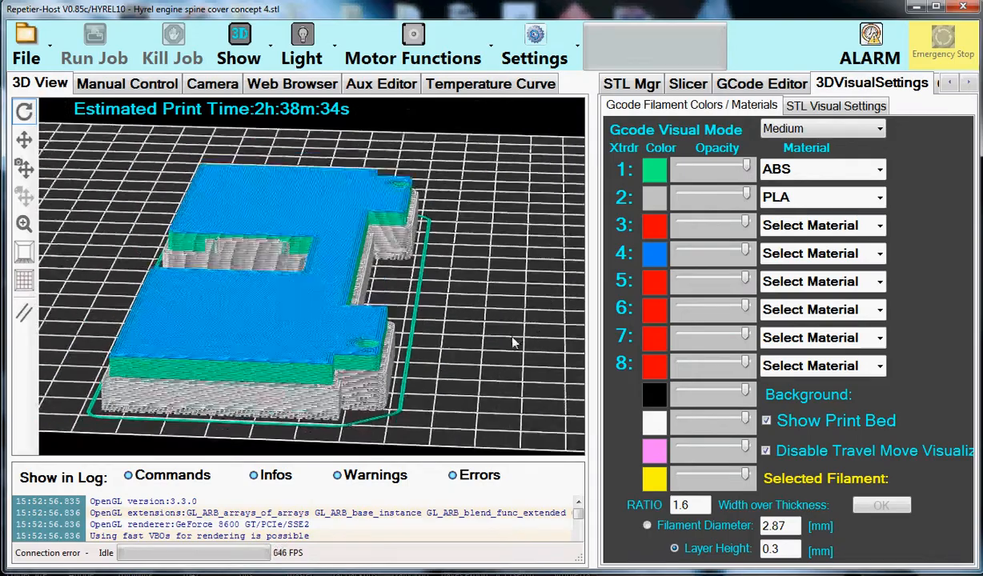
{"action": "left_click_drag", "start_coordinate": [512, 343], "coordinate": [289, 423]}
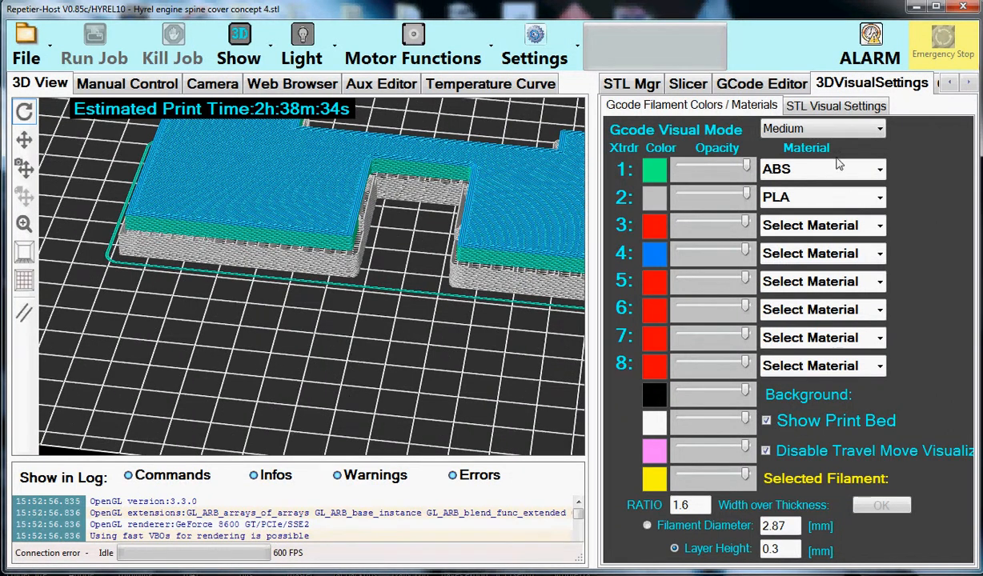
{"action": "mouse_move", "coordinate": [439, 377]}
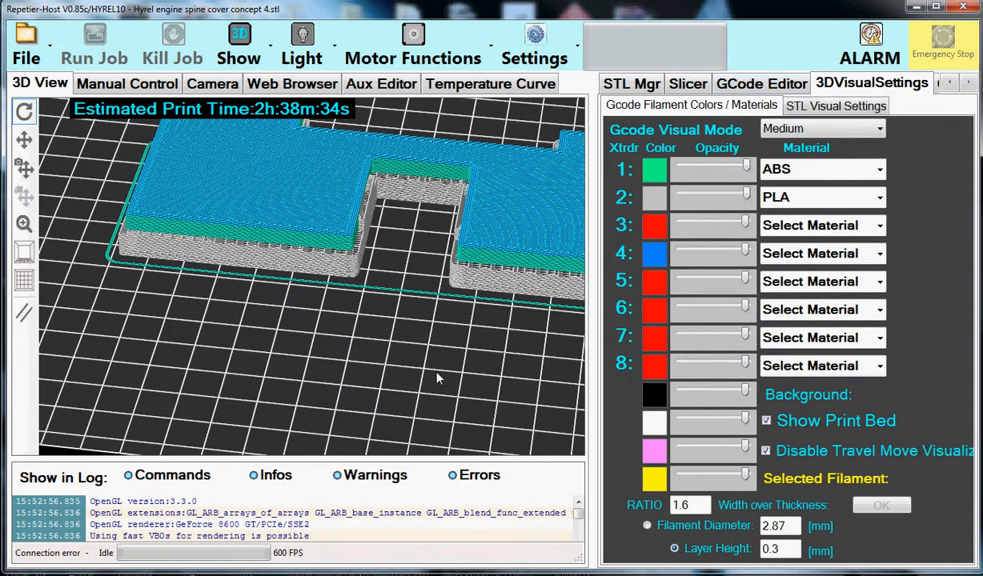
Back in the G-code editor, view the blue top over gray supports close up, from the side, top and low
{"action": "left_click", "coordinate": [762, 83]}
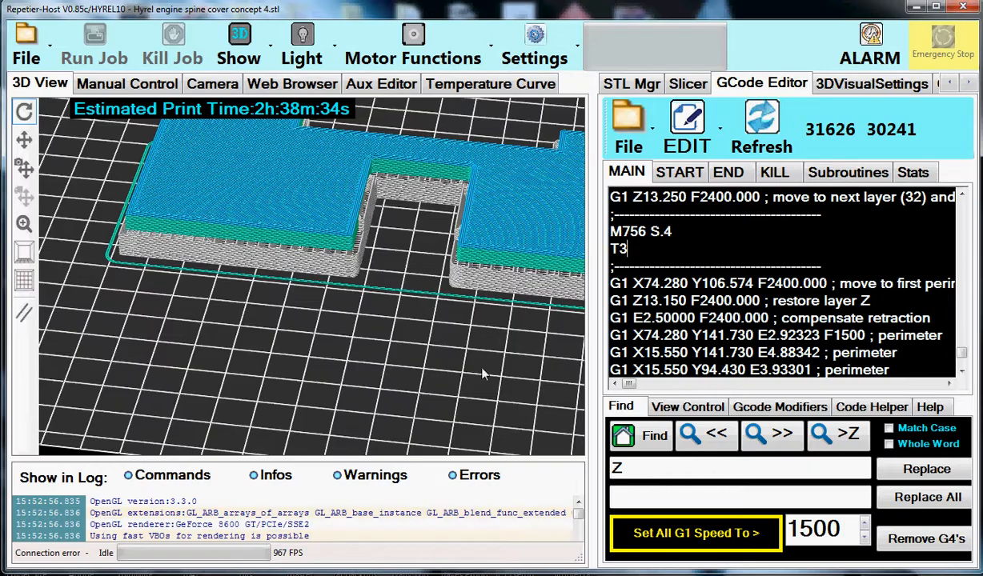
{"action": "left_click_drag", "start_coordinate": [481, 374], "coordinate": [488, 444]}
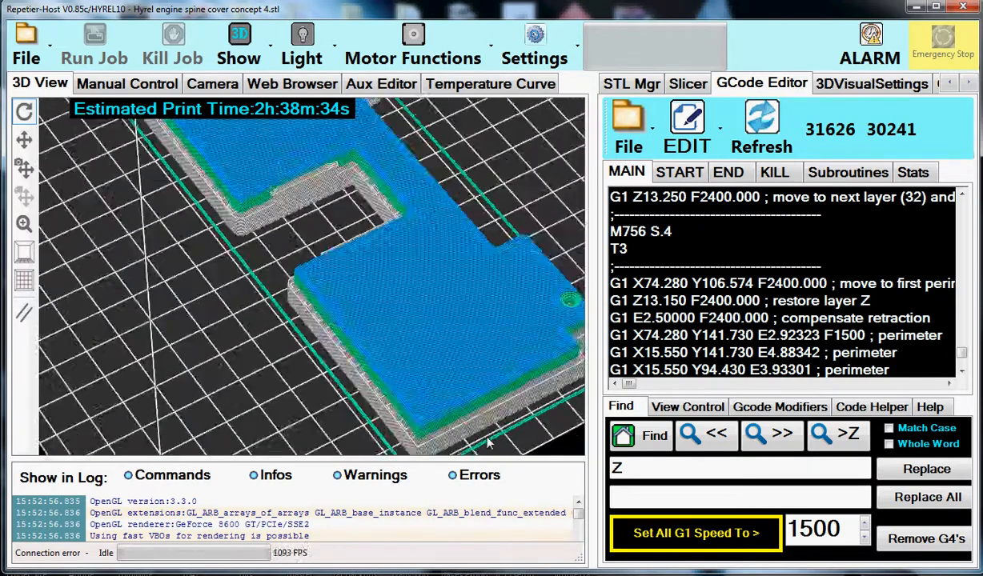
{"action": "left_click_drag", "start_coordinate": [488, 442], "coordinate": [475, 358]}
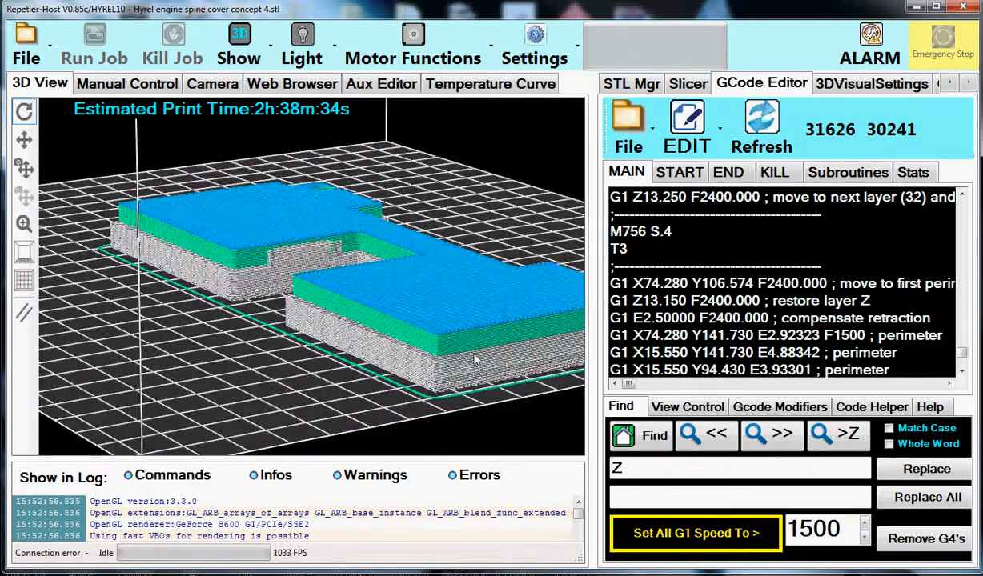
{"action": "left_click_drag", "start_coordinate": [472, 358], "coordinate": [405, 374]}
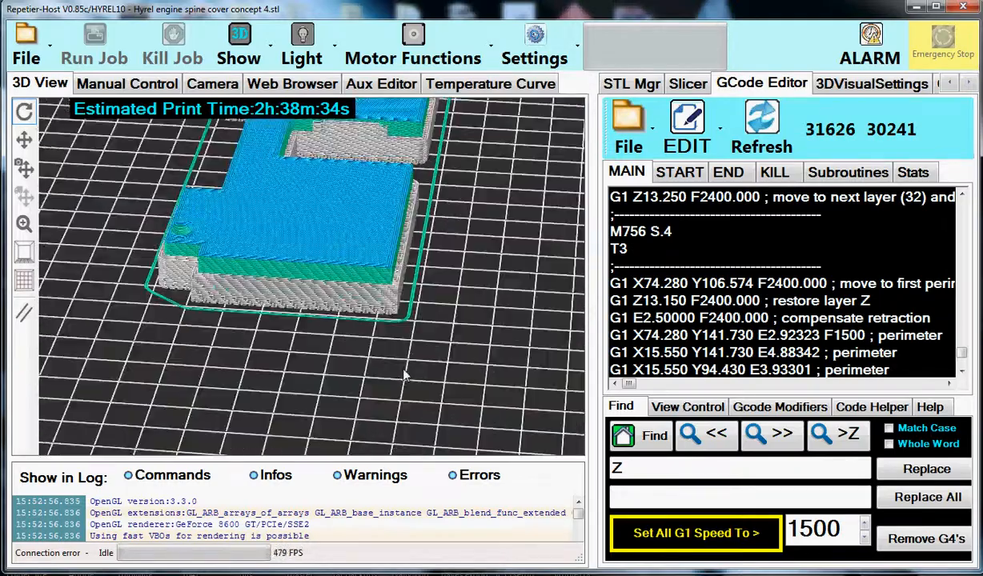
{"action": "left_click_drag", "start_coordinate": [405, 374], "coordinate": [359, 354]}
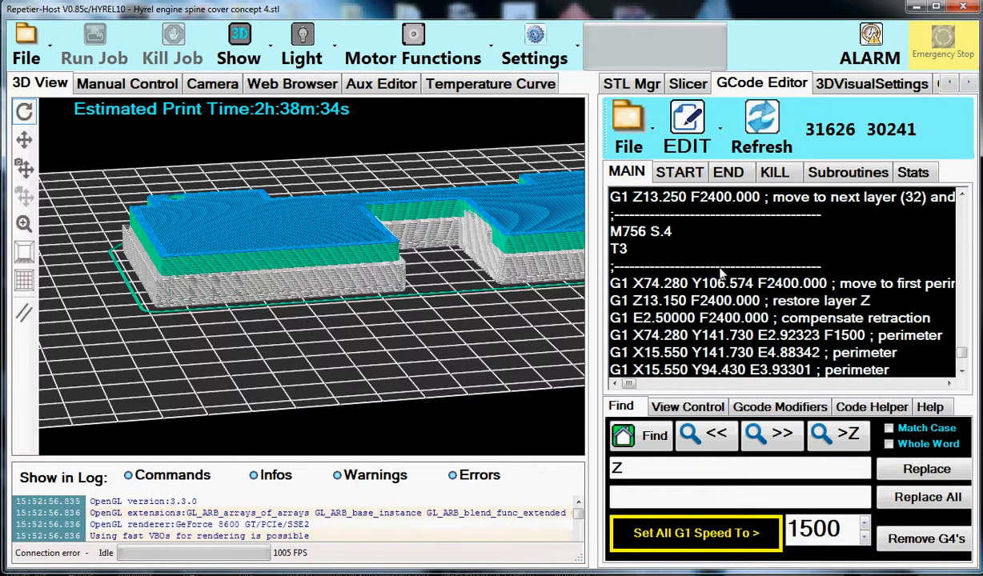
{"action": "left_click_drag", "start_coordinate": [320, 241], "coordinate": [280, 312]}
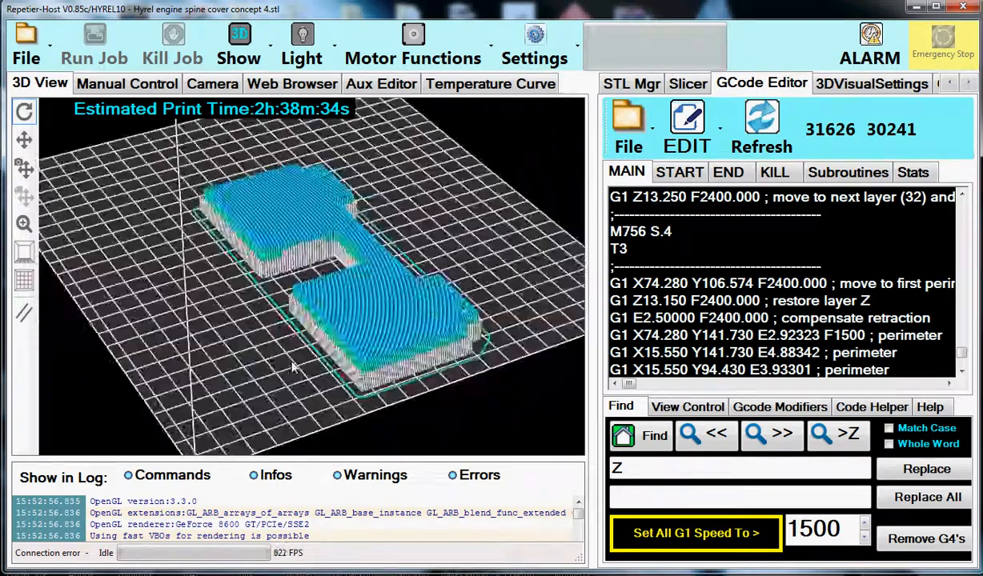
{"action": "left_click_drag", "start_coordinate": [292, 367], "coordinate": [327, 311]}
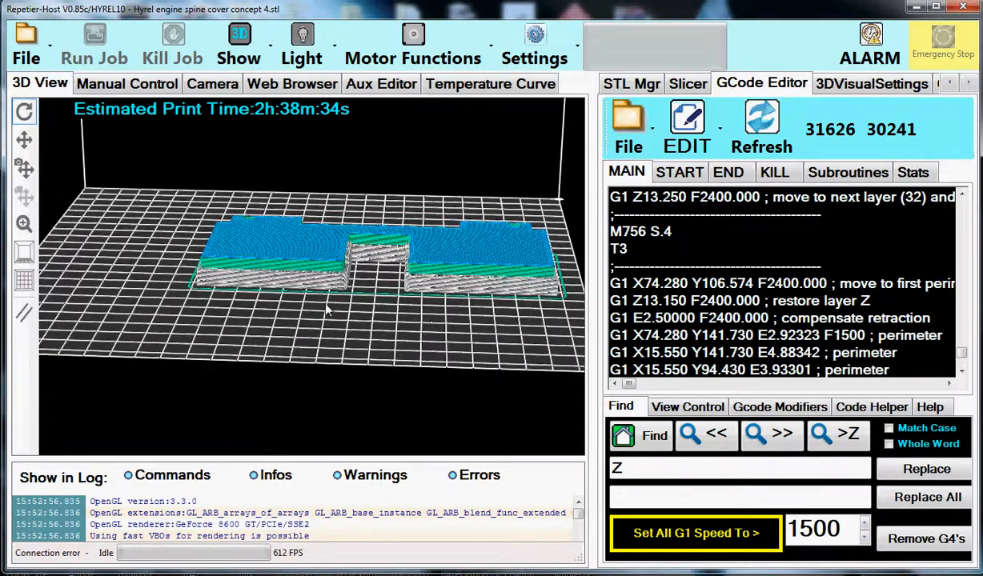